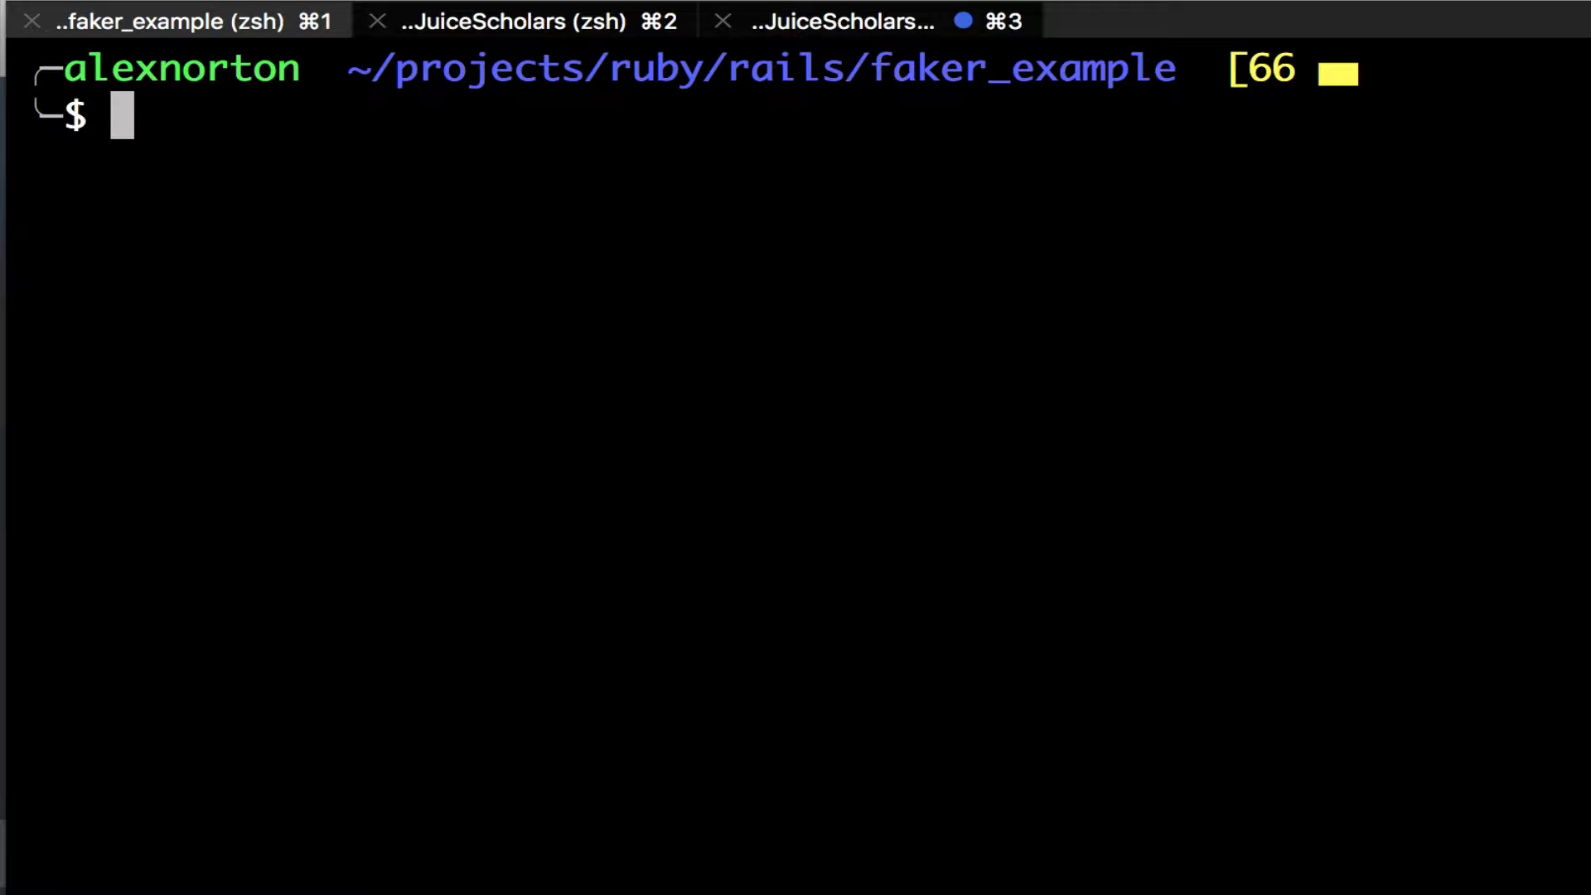
Start the Rails console from the faker_example project directory
type("rails")
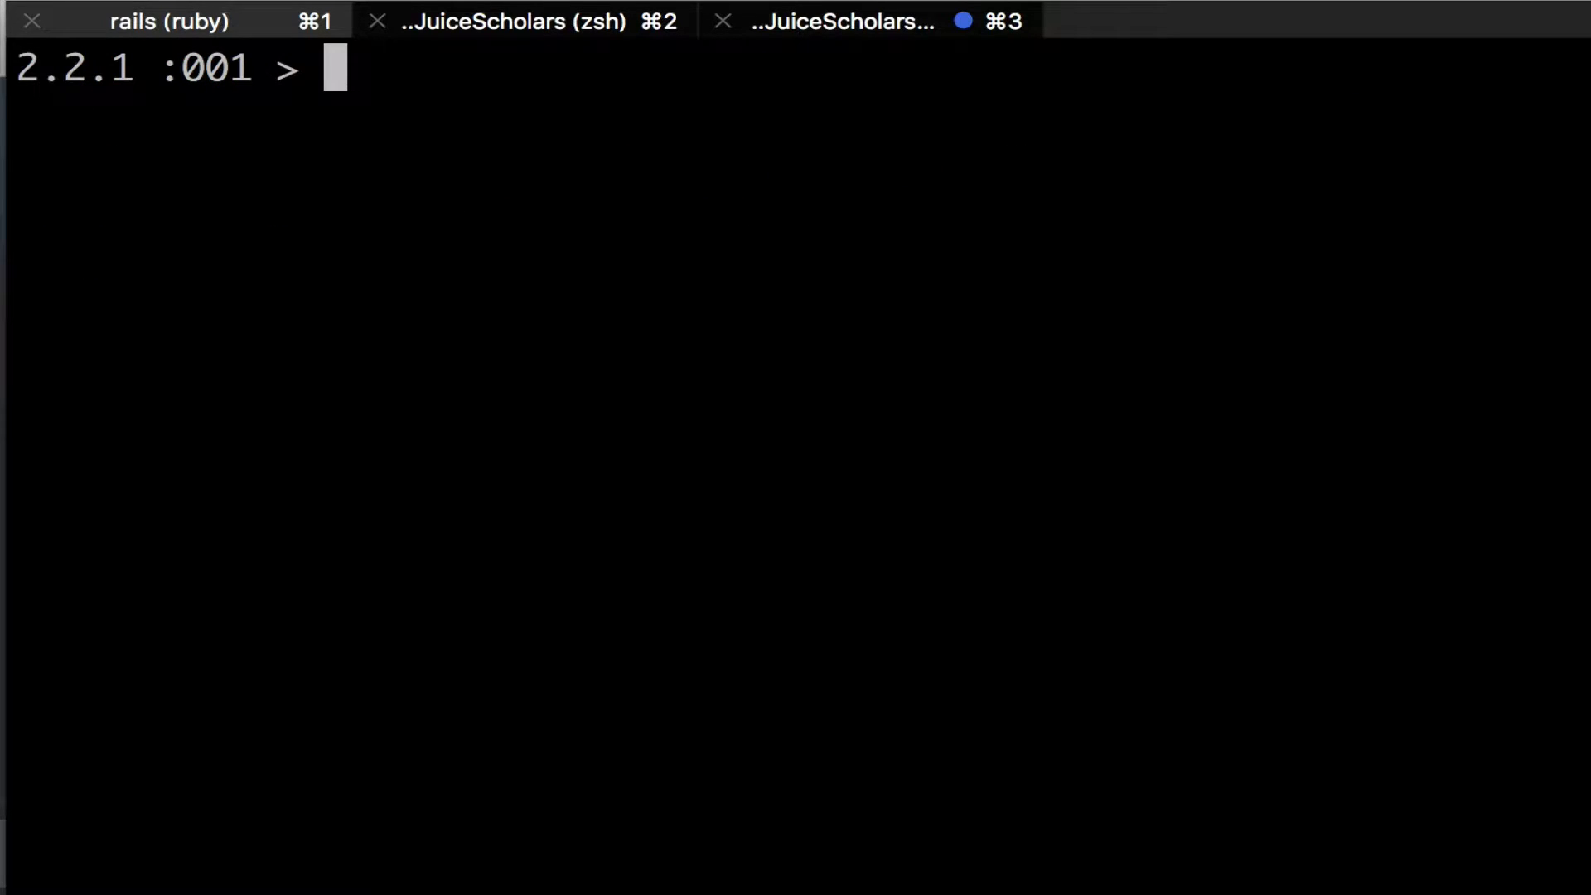
Run Zombie.count (returns 100), then compose Zombie.where('age > 50')
type("Zombie.count")
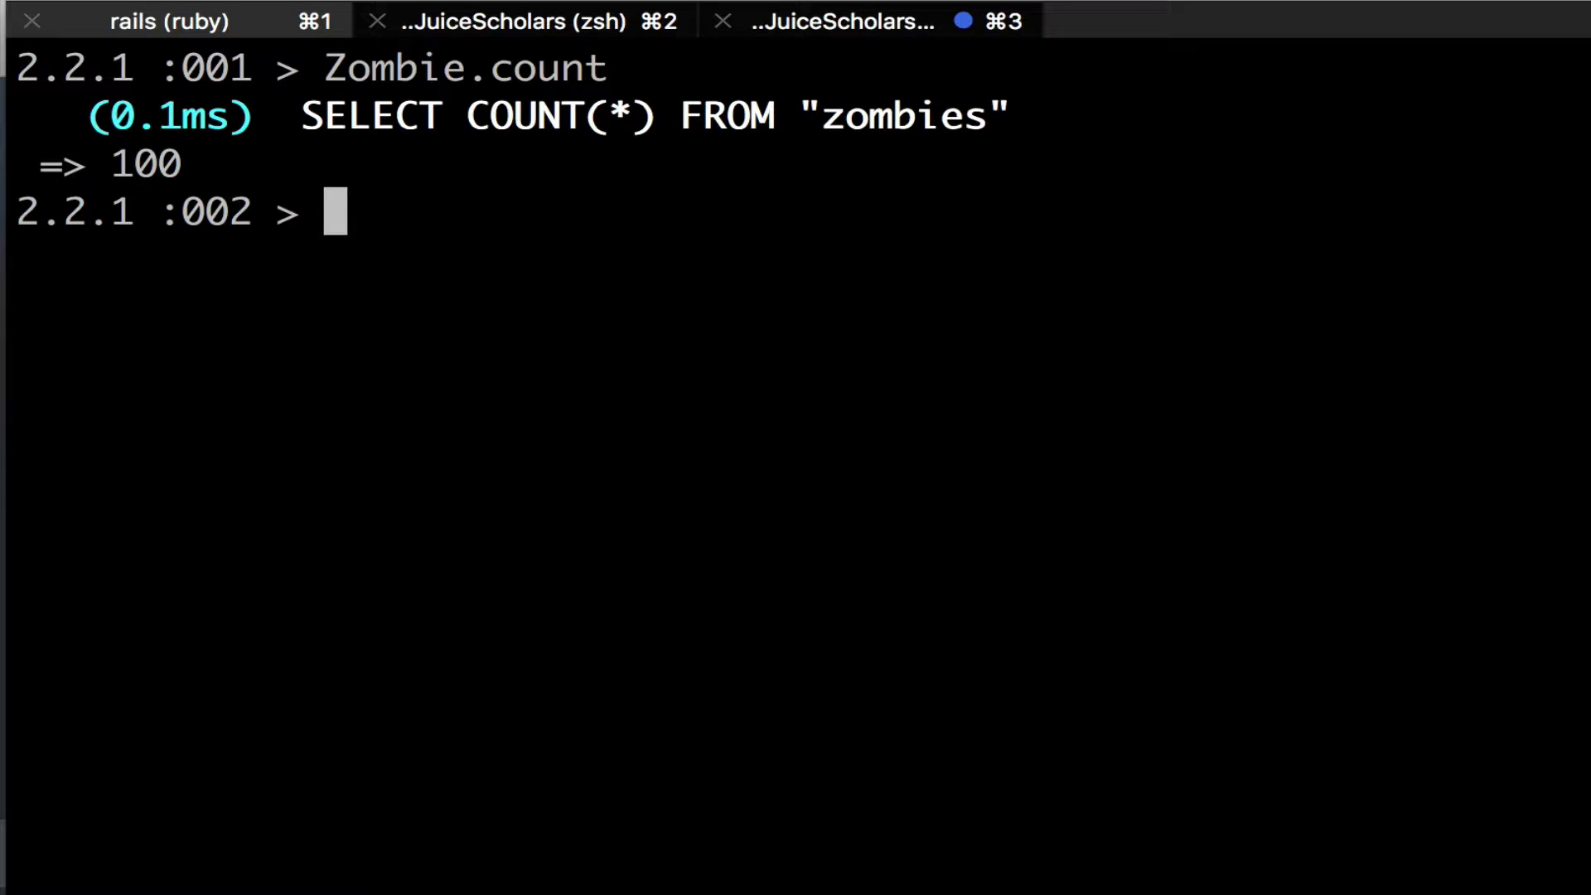
type("Zombi")
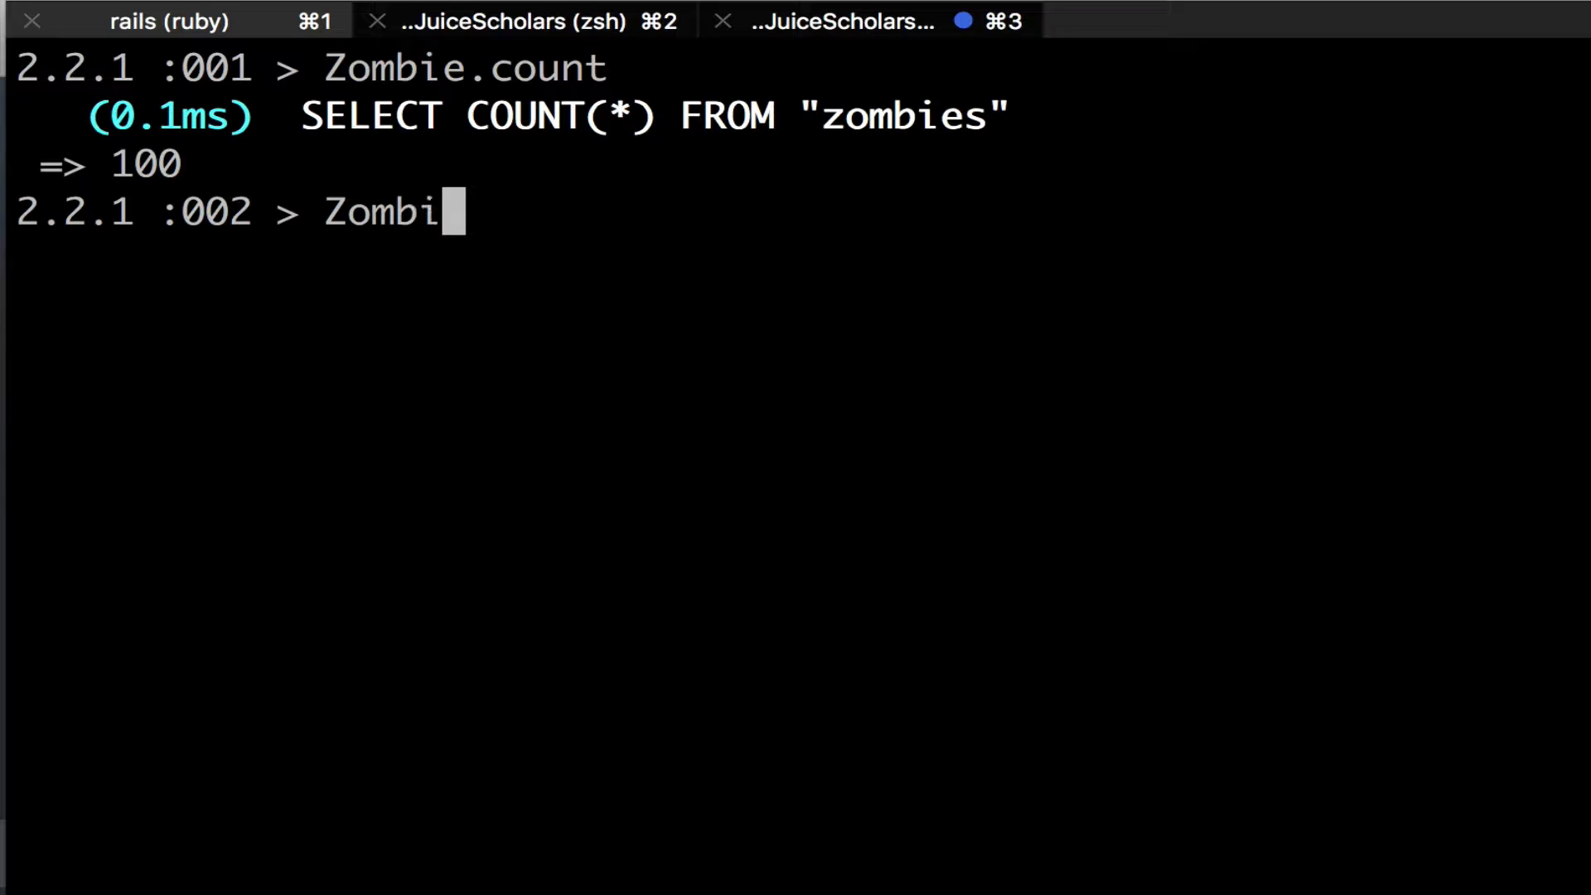
type("e")
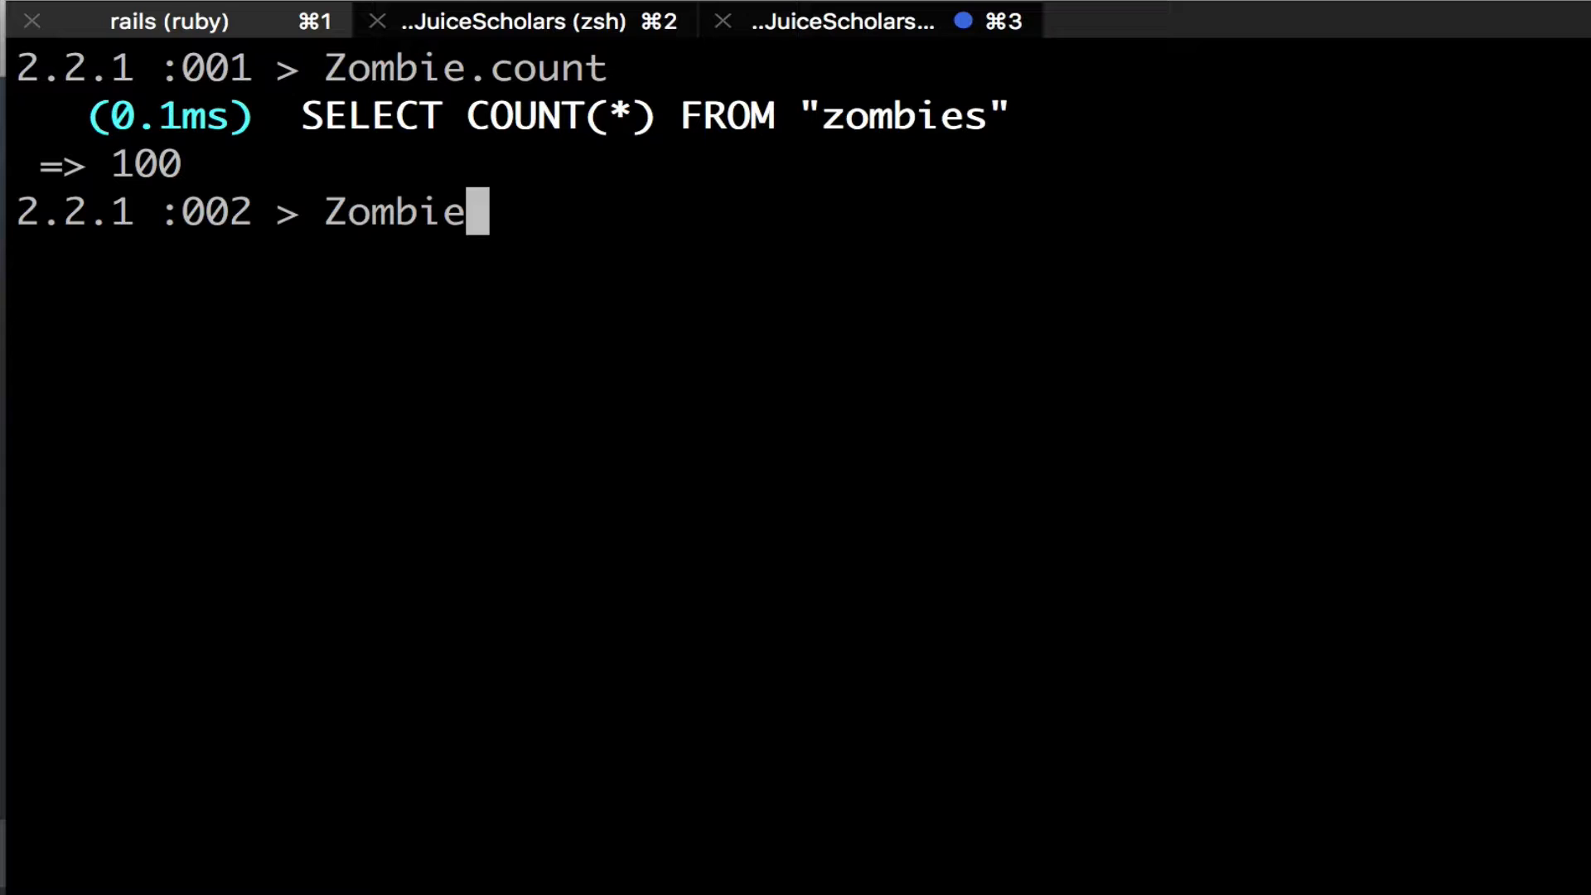
type(".wh")
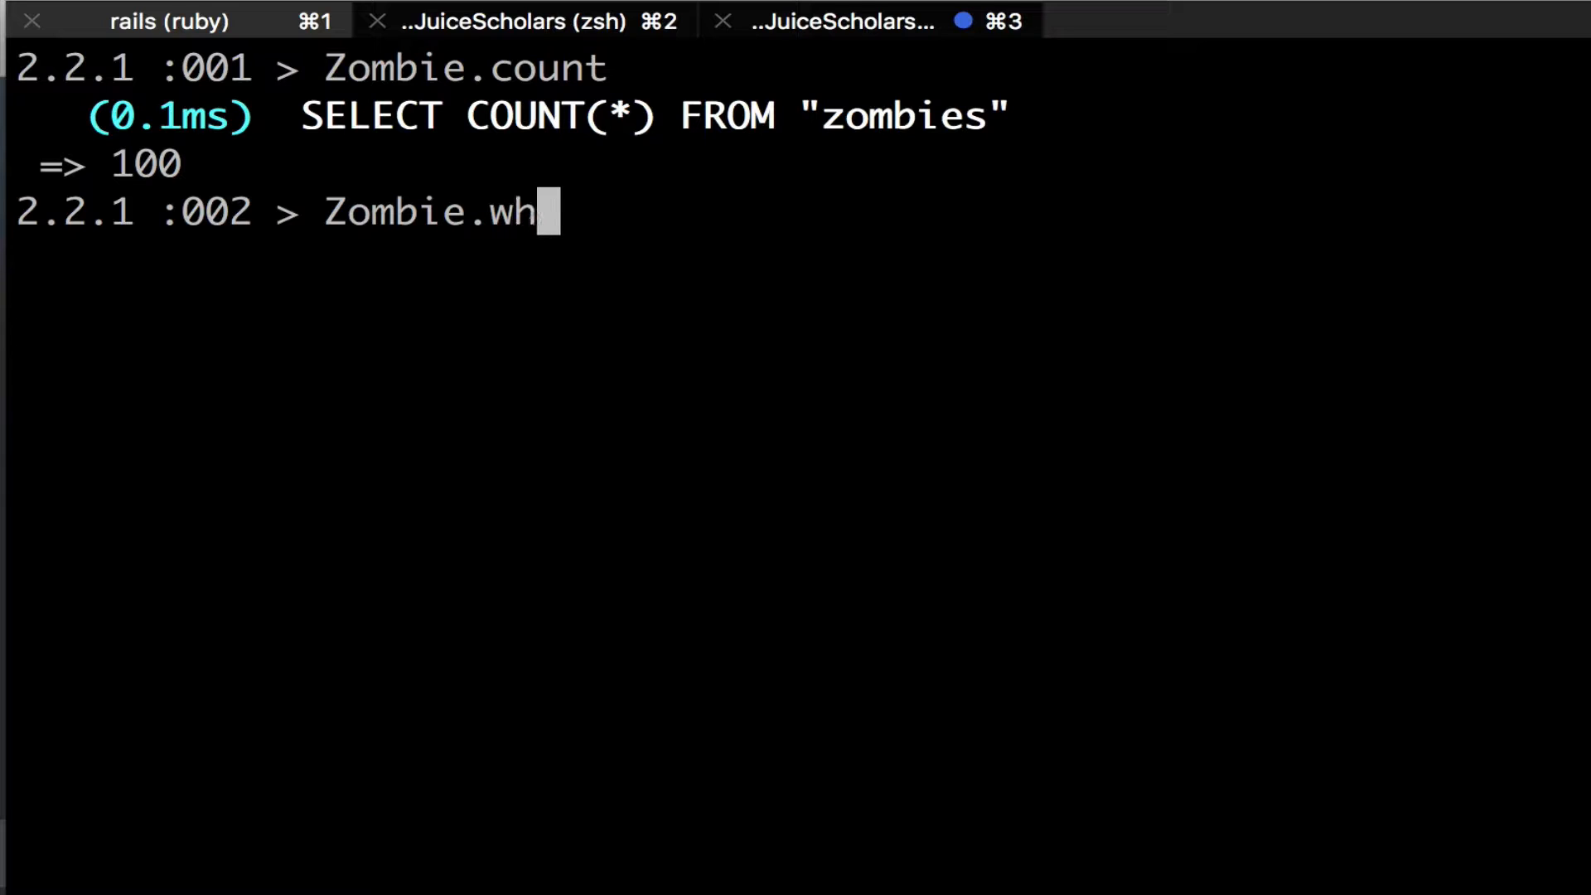
type("ere('age")
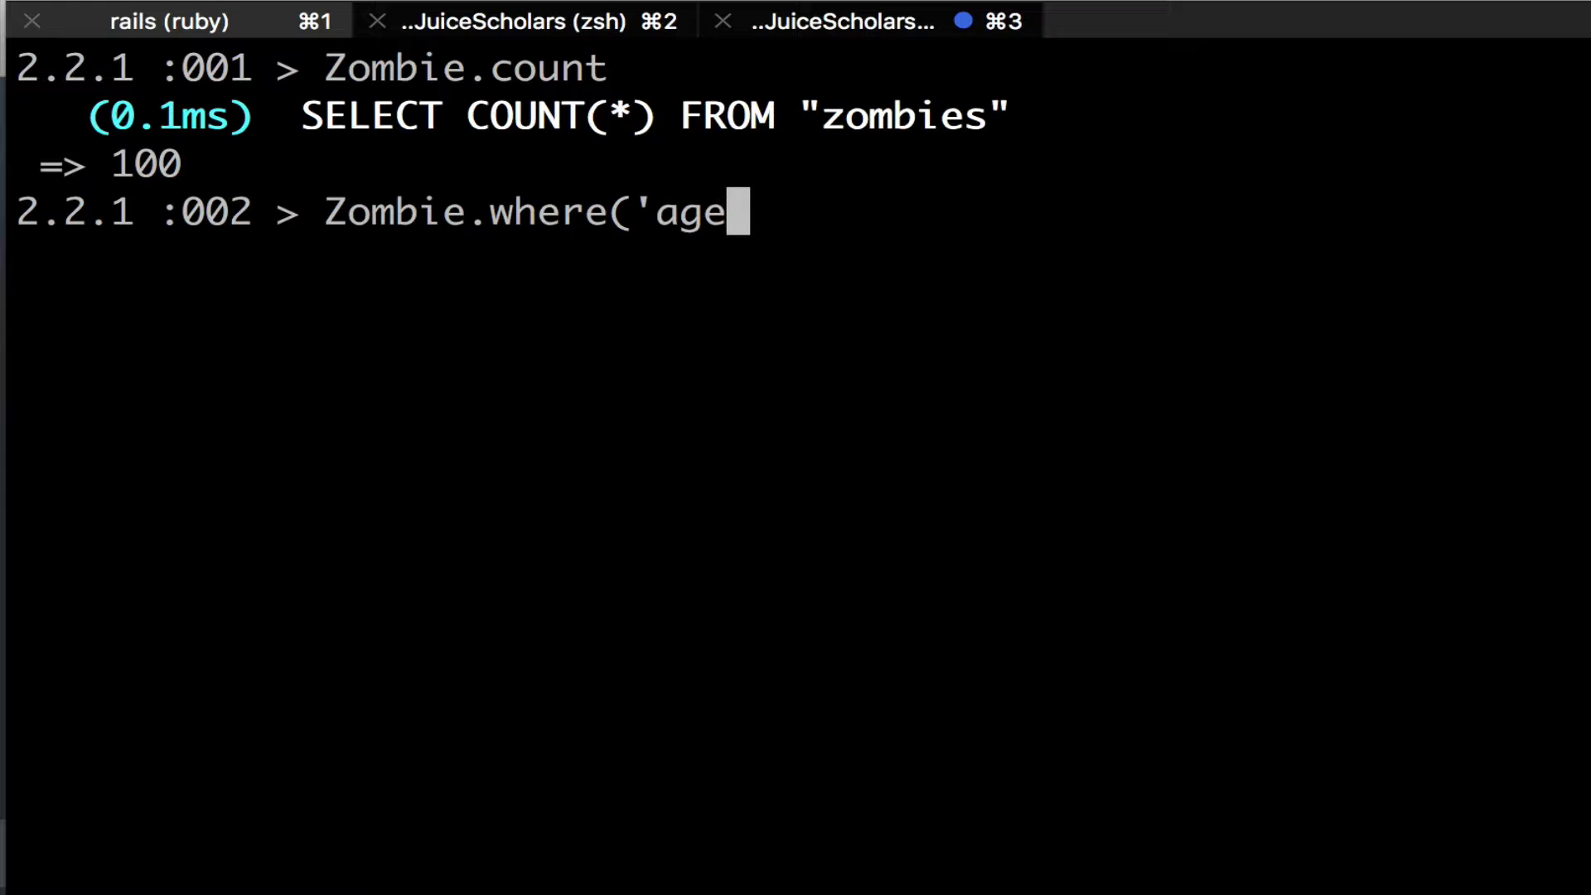
type("> 50")
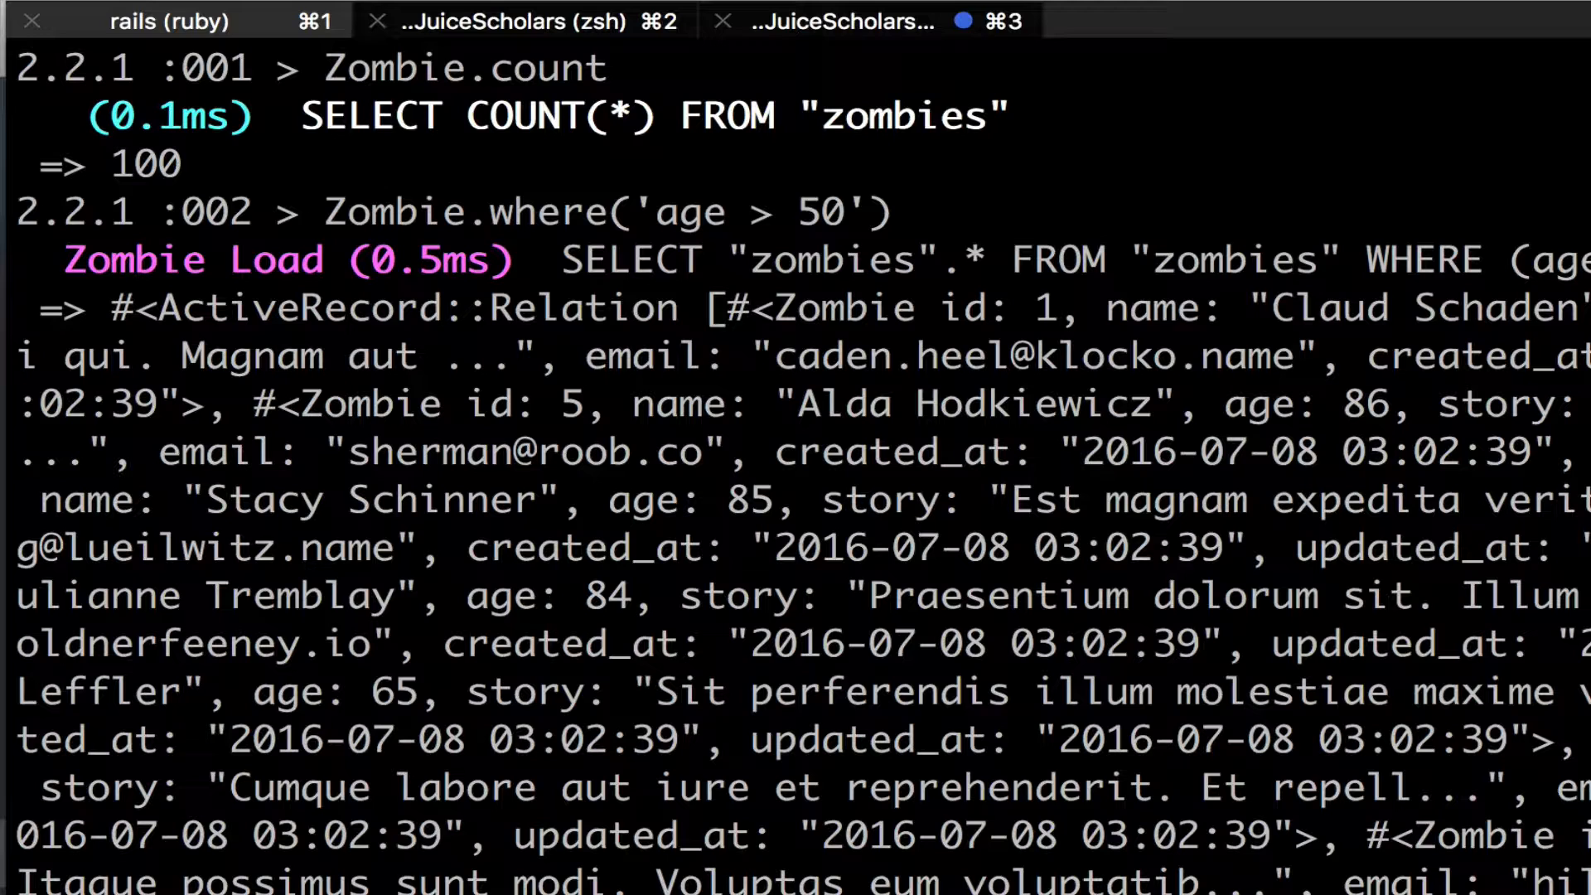
mouse_move(959, 406)
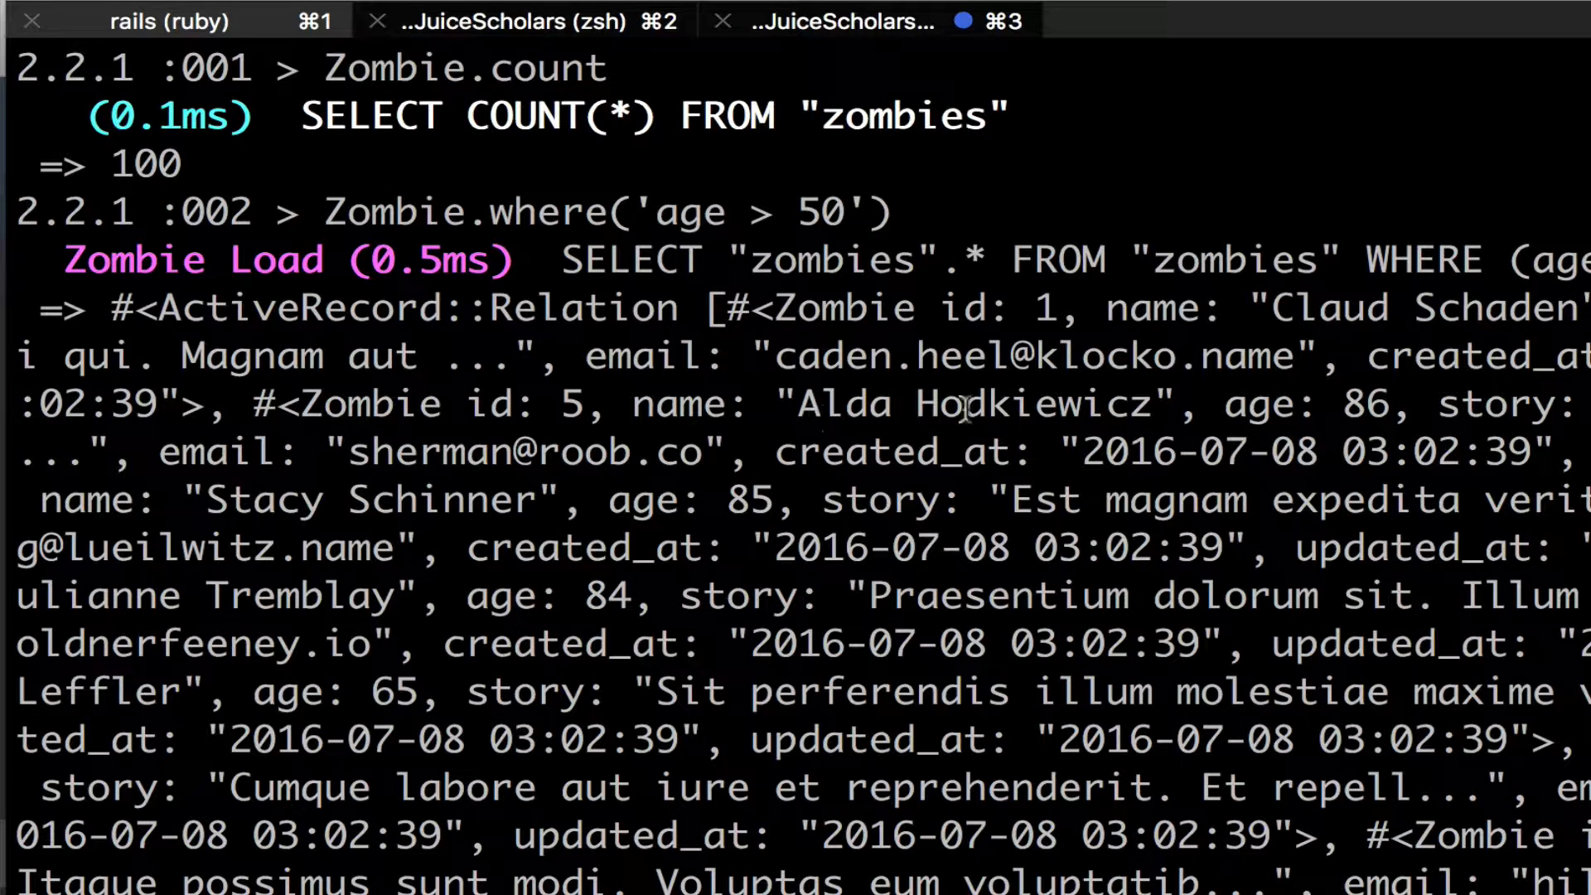
mouse_move(1405, 391)
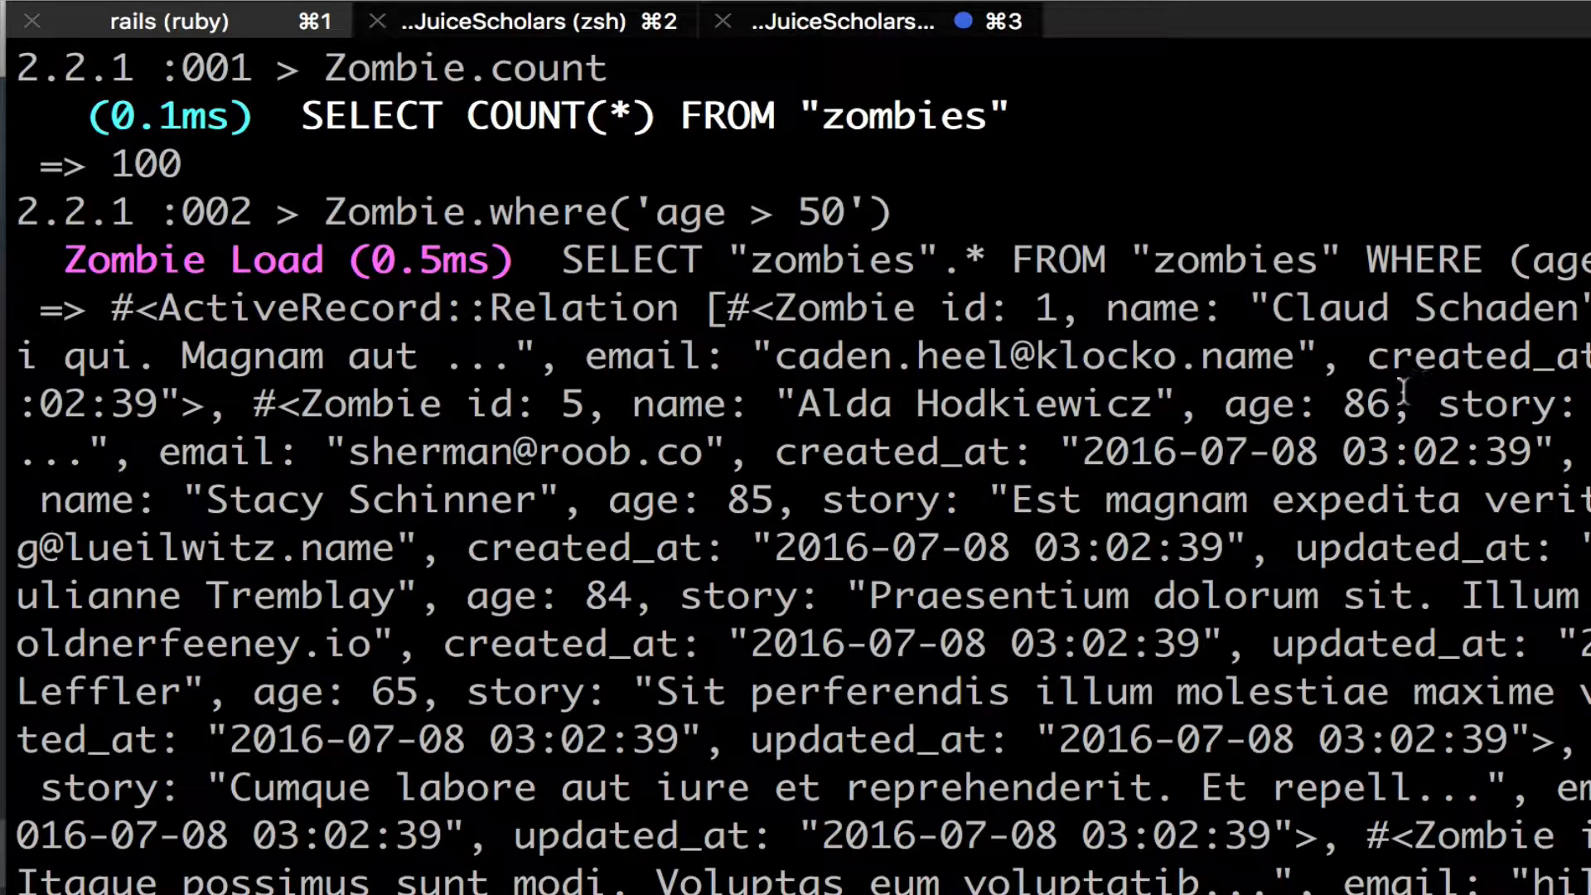
Run the age > 50 query, clear the console and recall the command for editing
double_click(1304, 404)
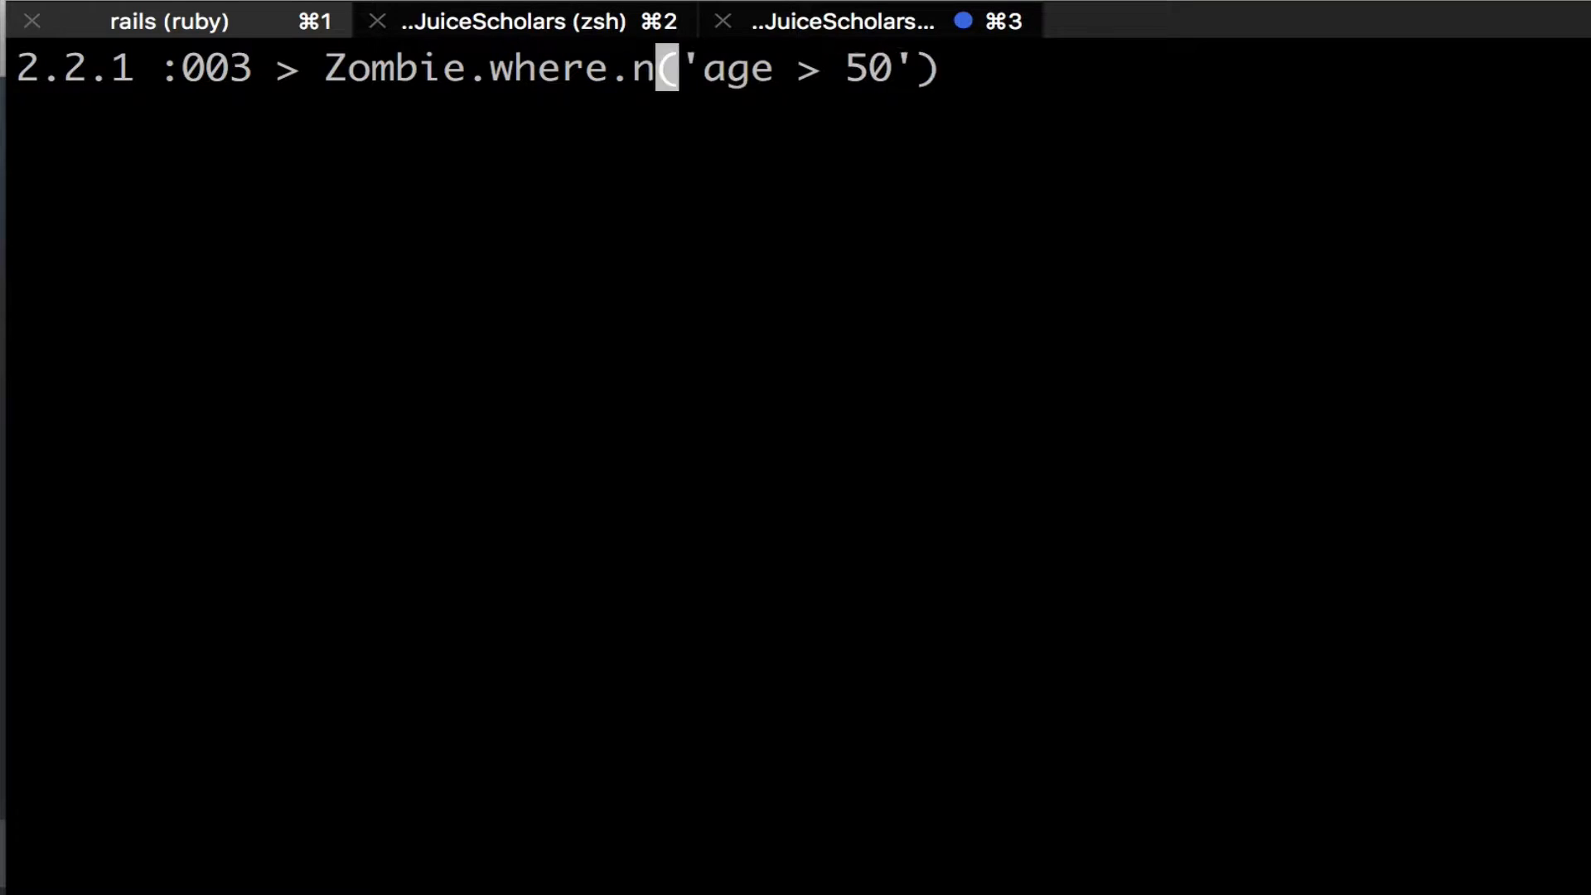
Run Zombie.where.not('age > 50') to list zombies aged 50 or under, then clear the console
type("ot")
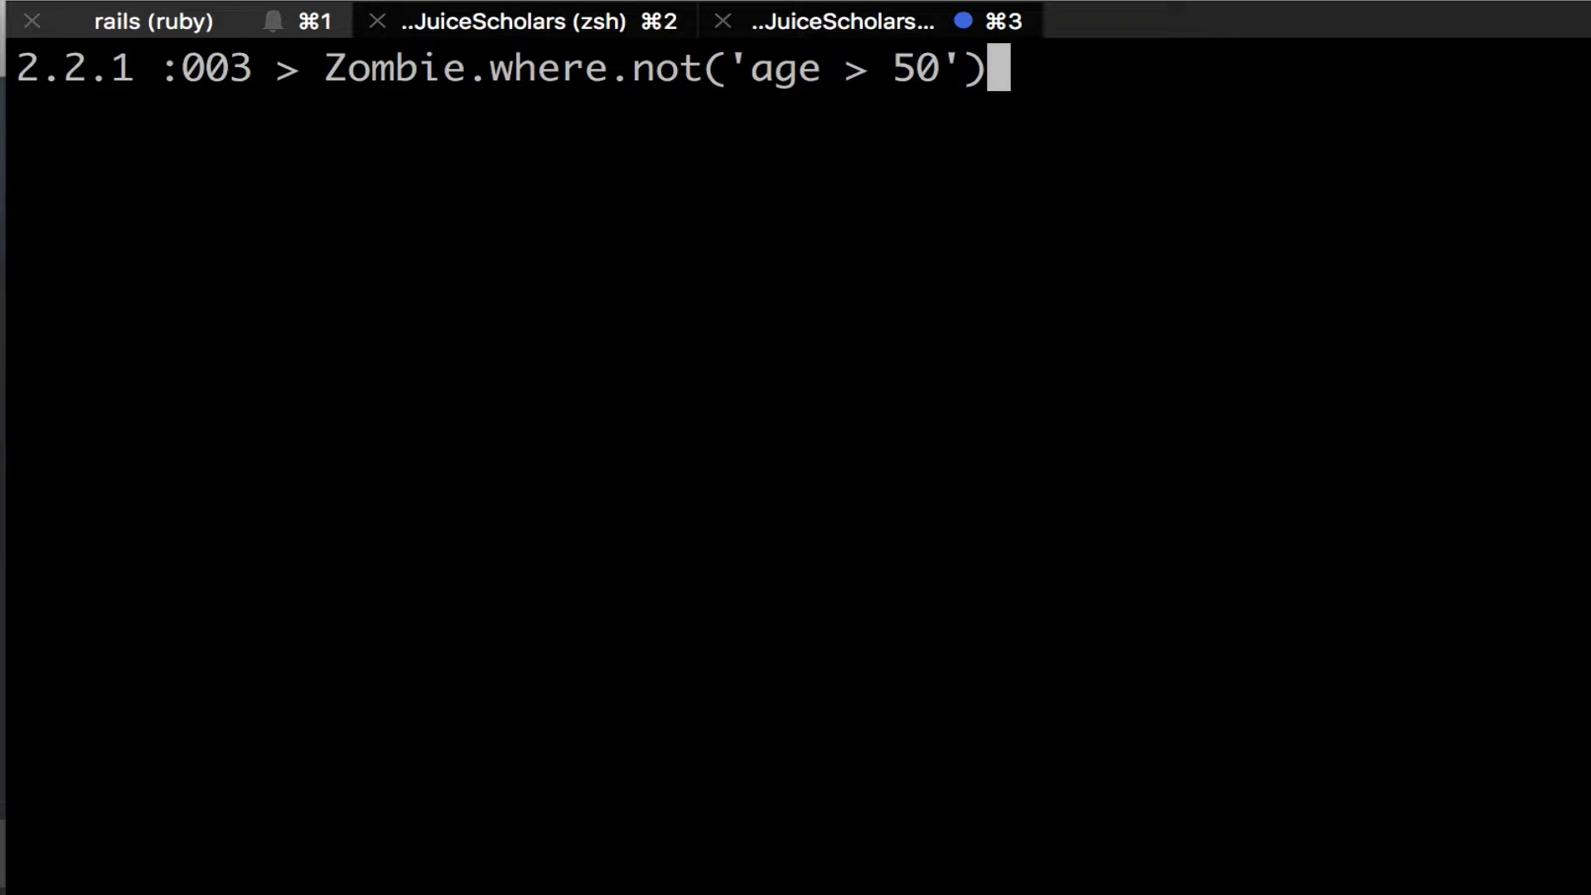
key("Return")
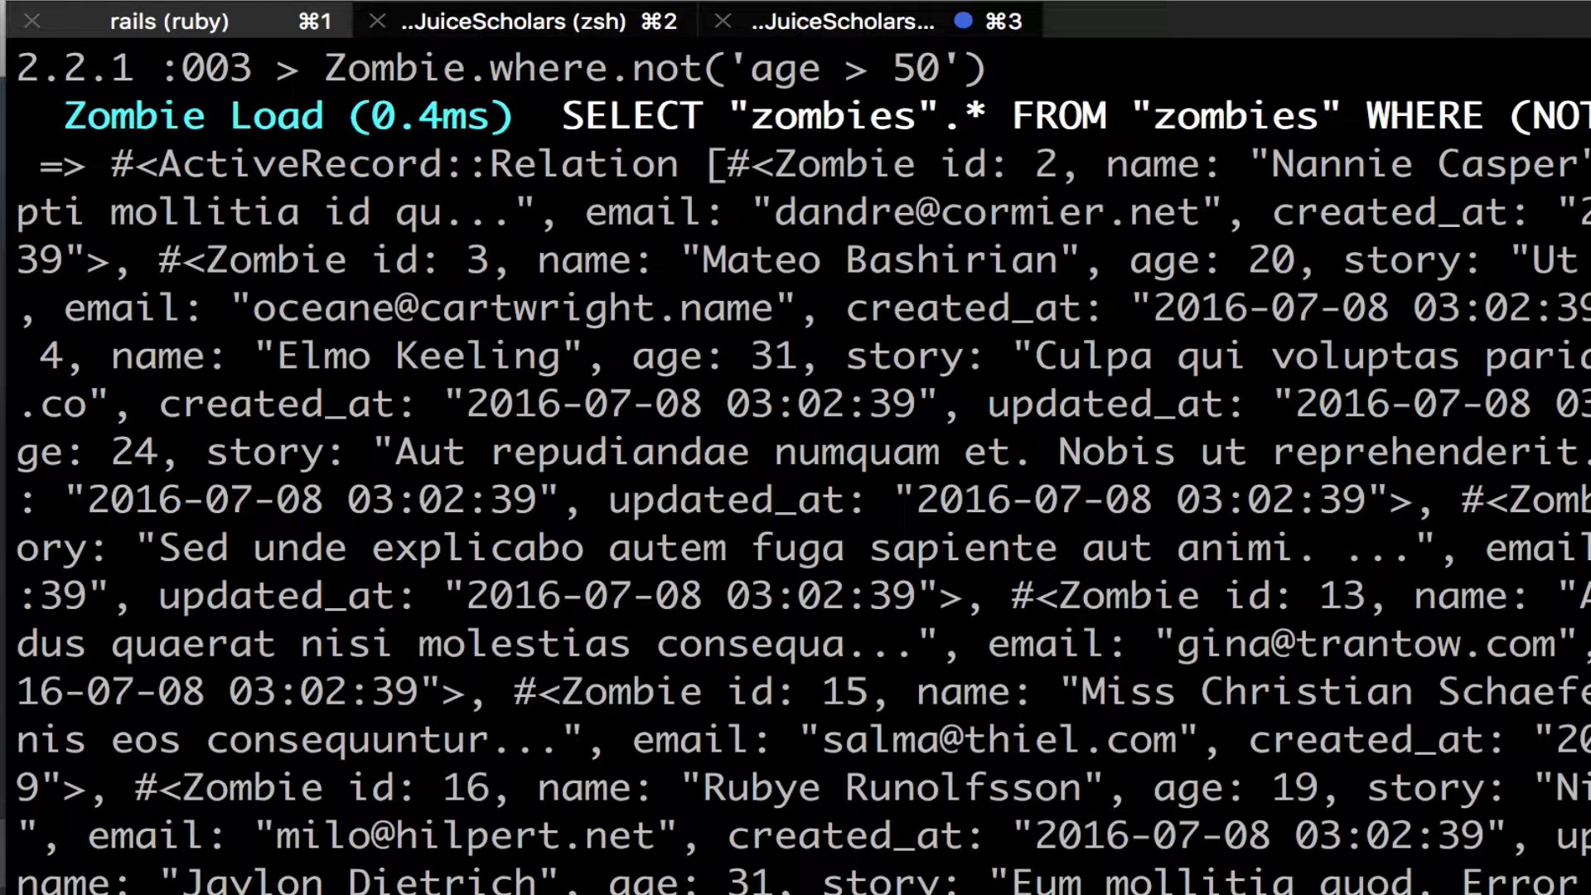
double_click(1263, 260)
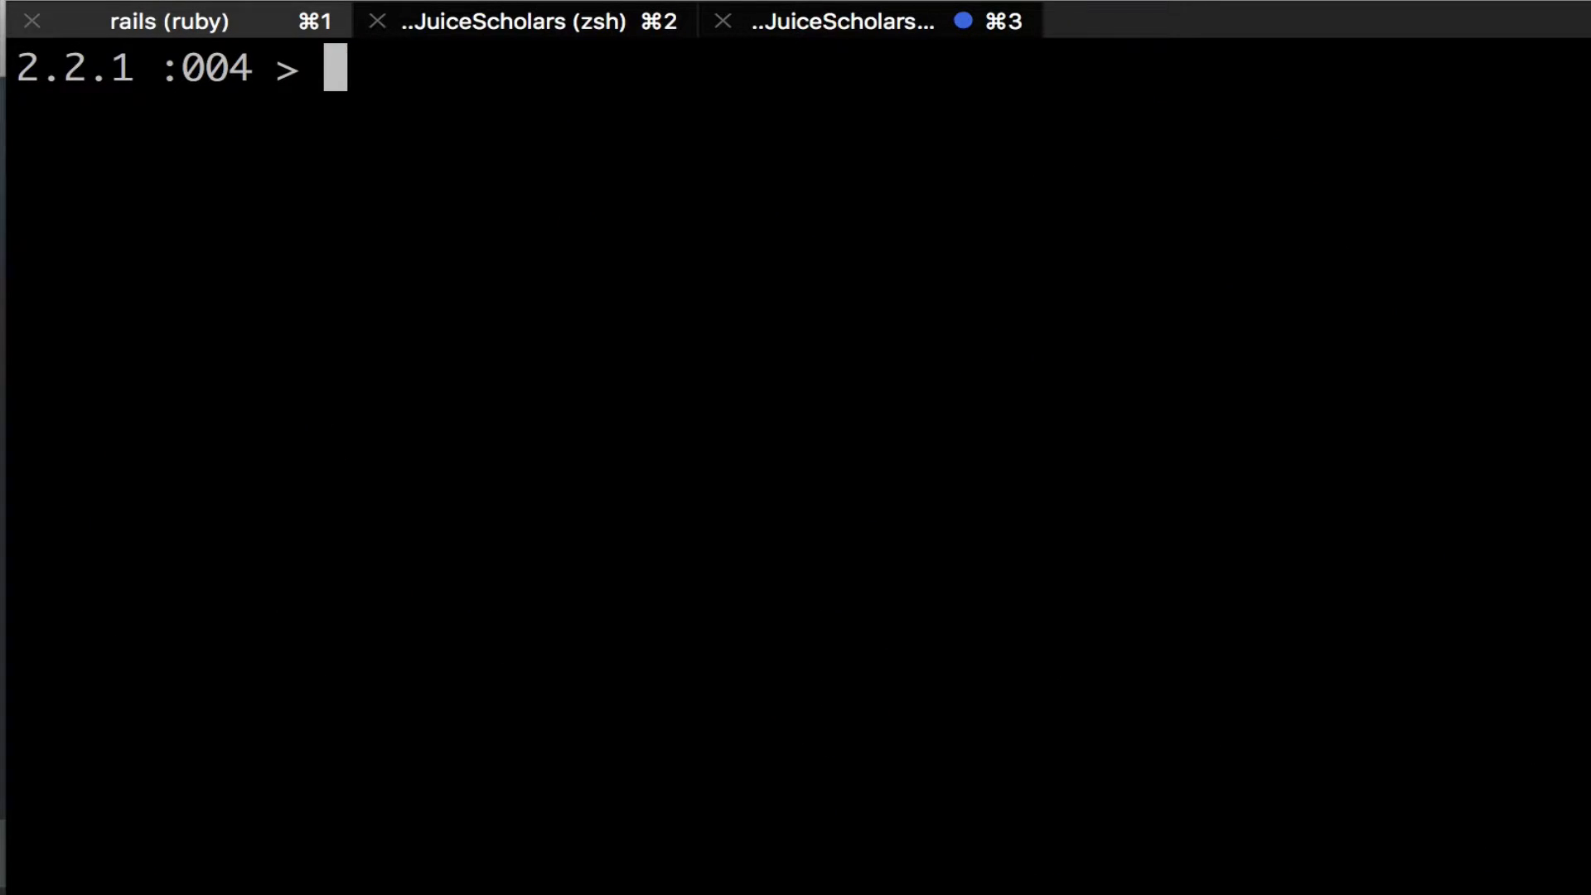
Remove .not to restore Zombie.where('age > 50'), run it and clear the console
type("Zombie.where.not('age > 50')")
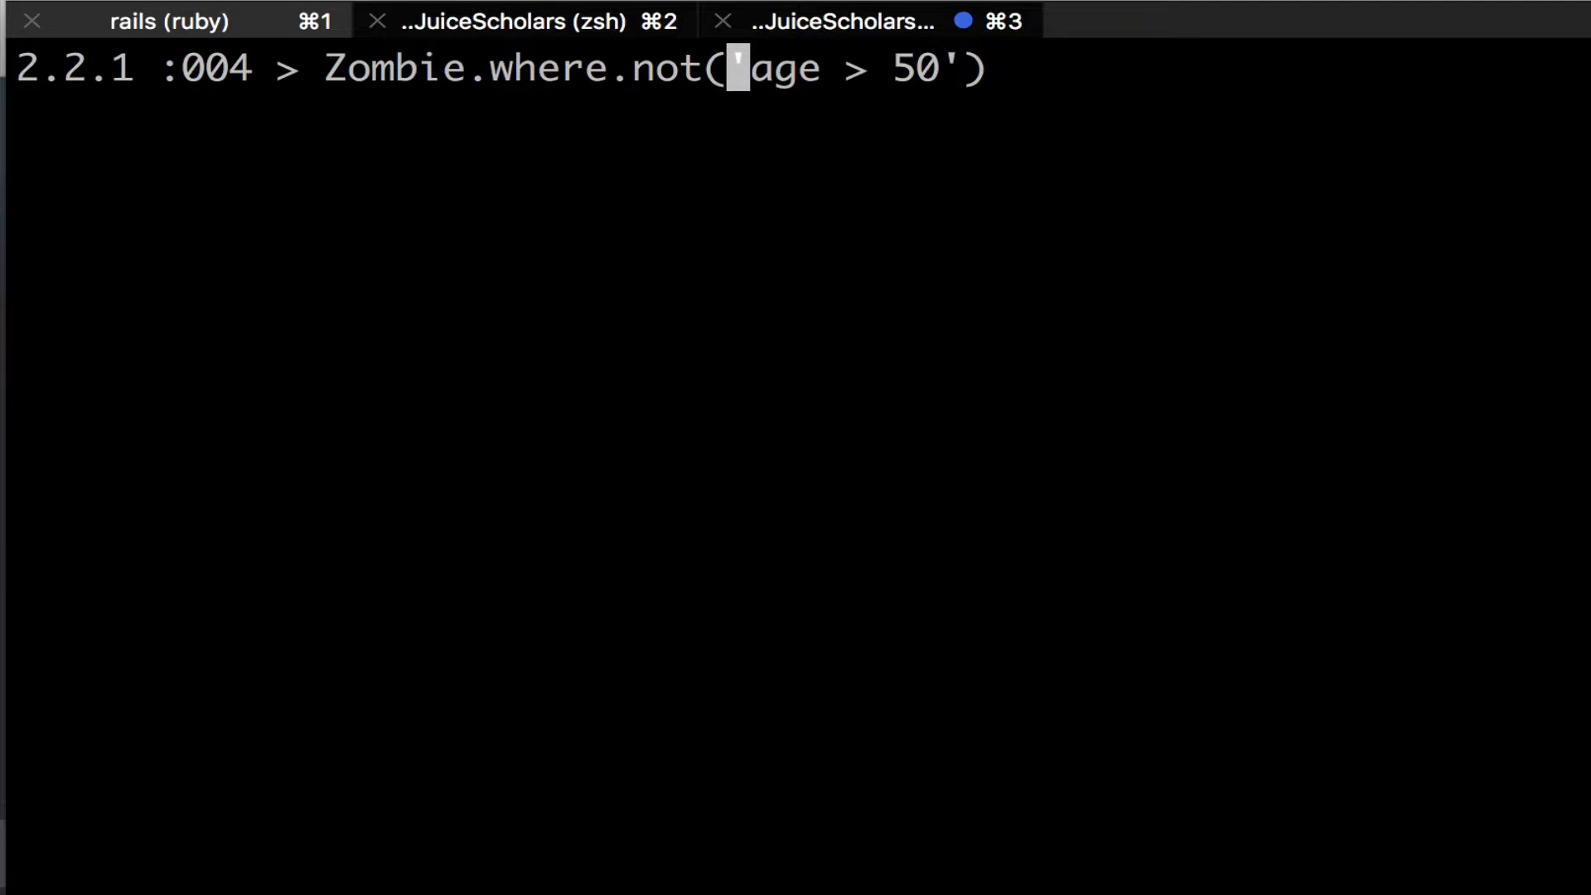
key("Backspace")
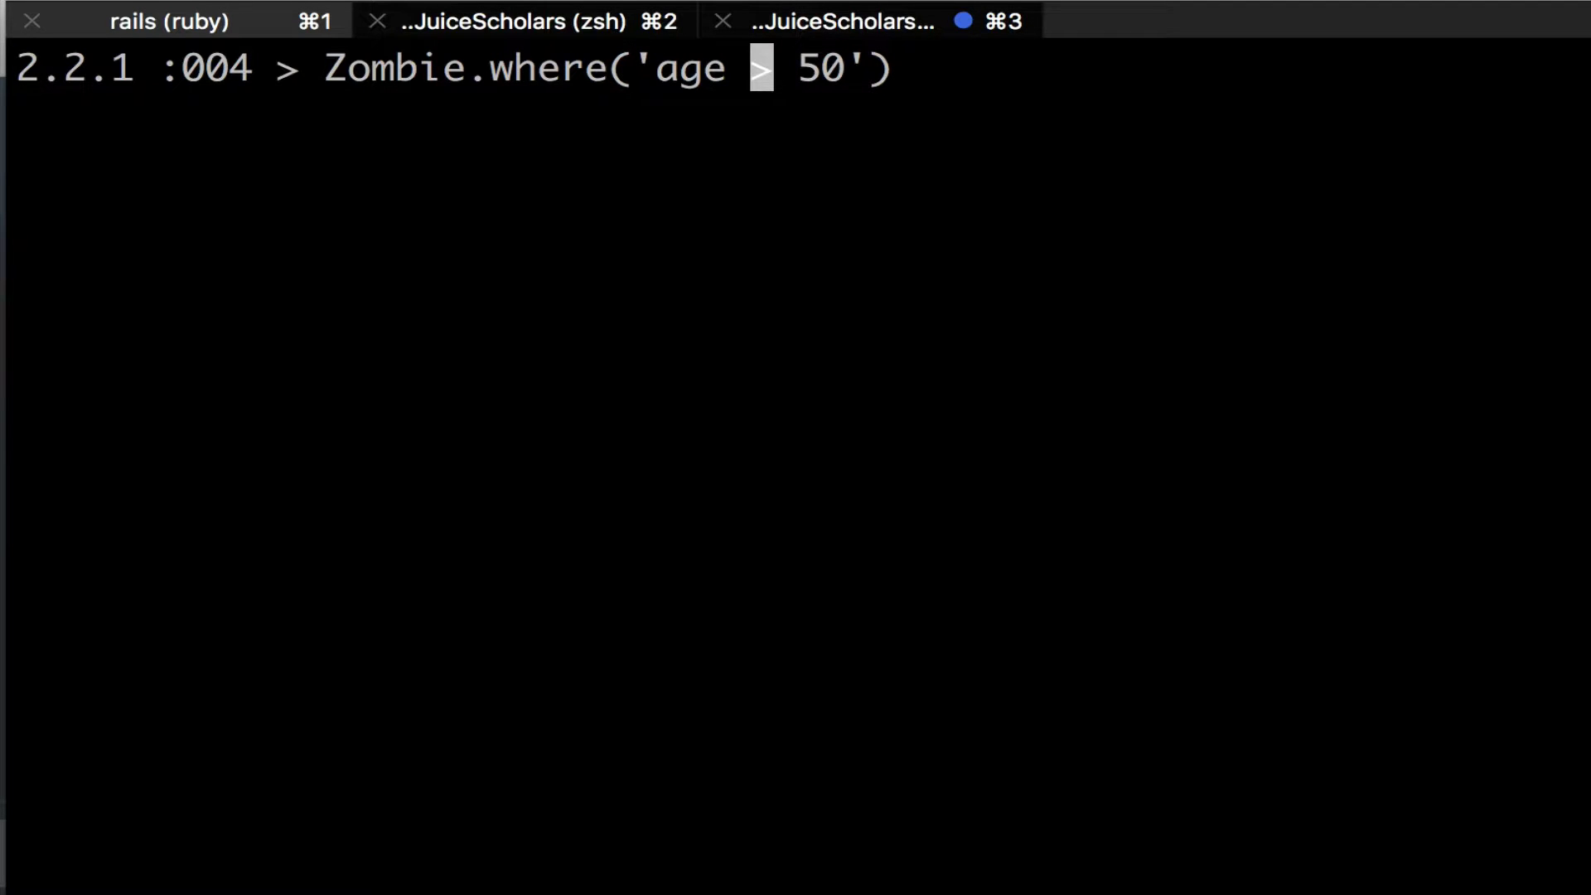
key("Right")
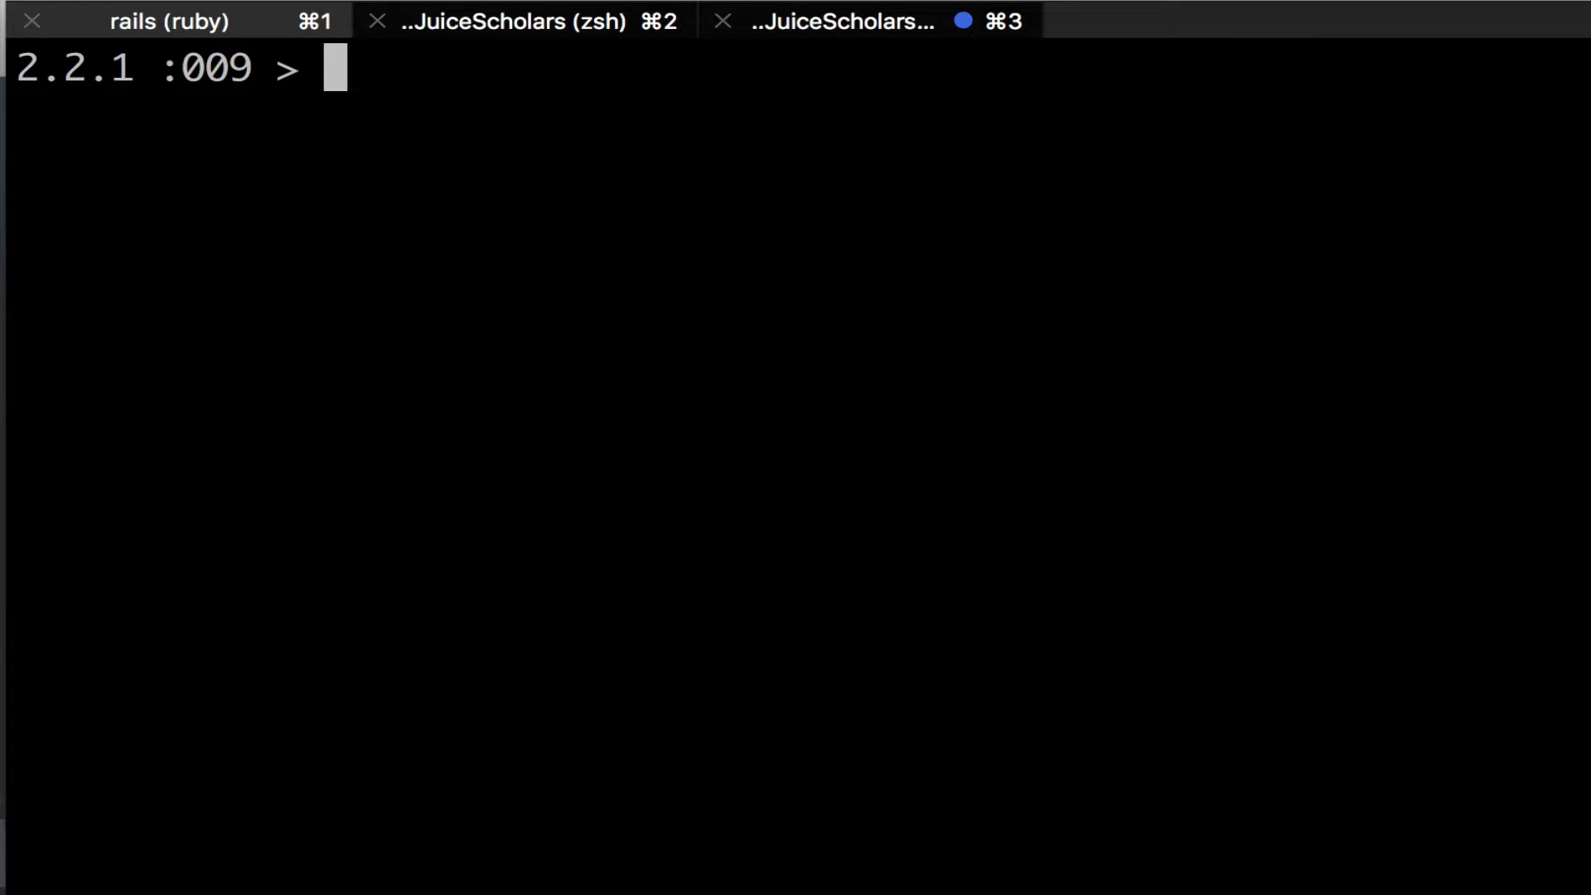
Compose and run Zombie.where('age > 65 or age < 18'), correcting the first threshold from 40 to 65
type("Zombie.")
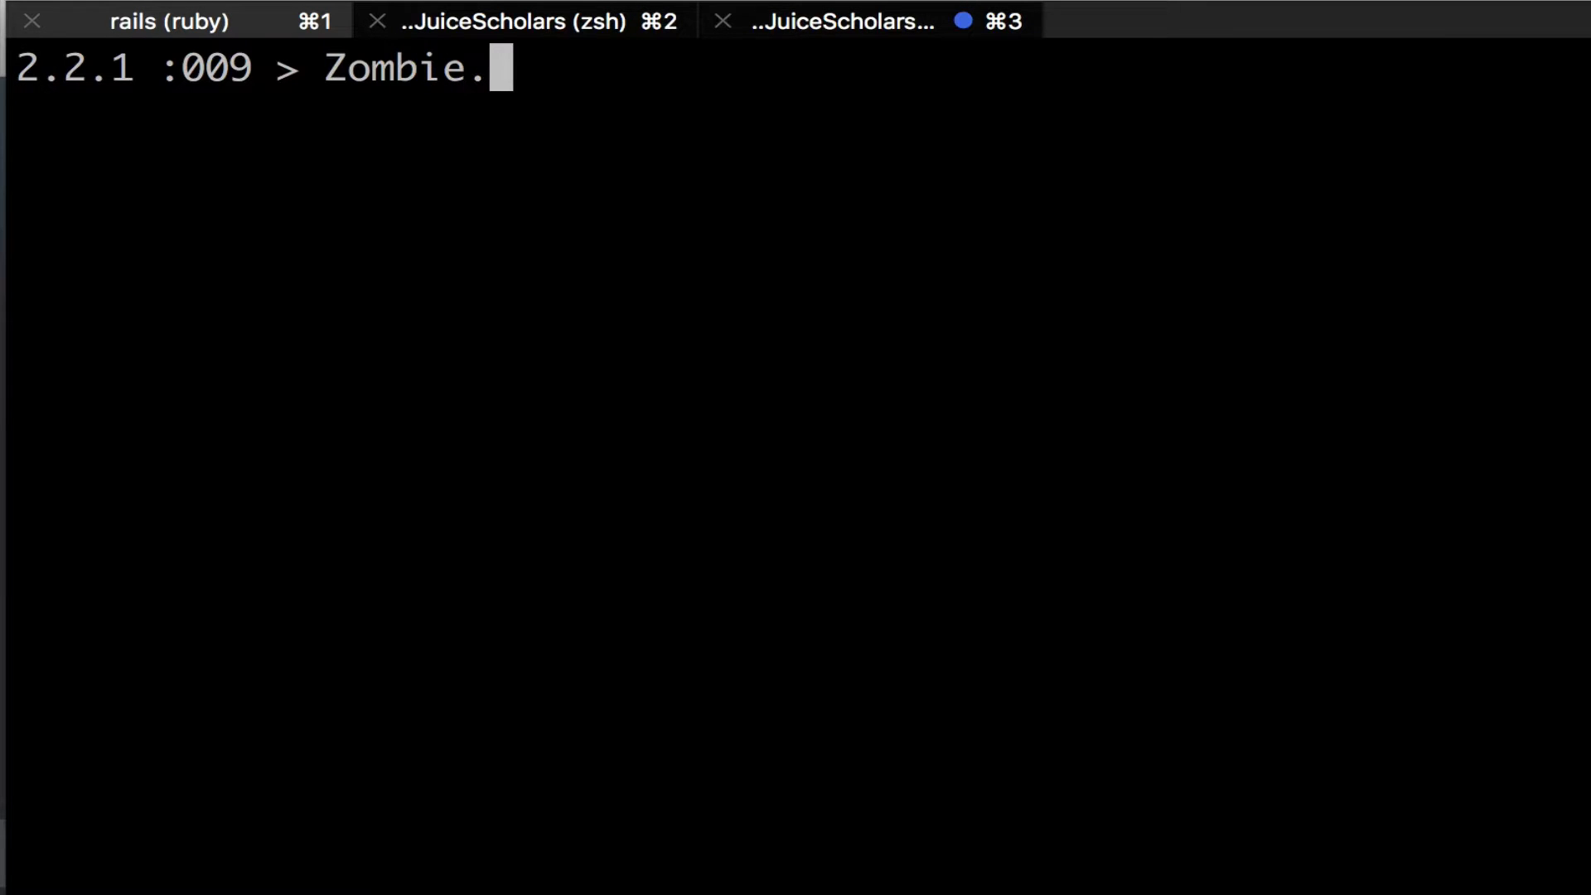
type("where(")
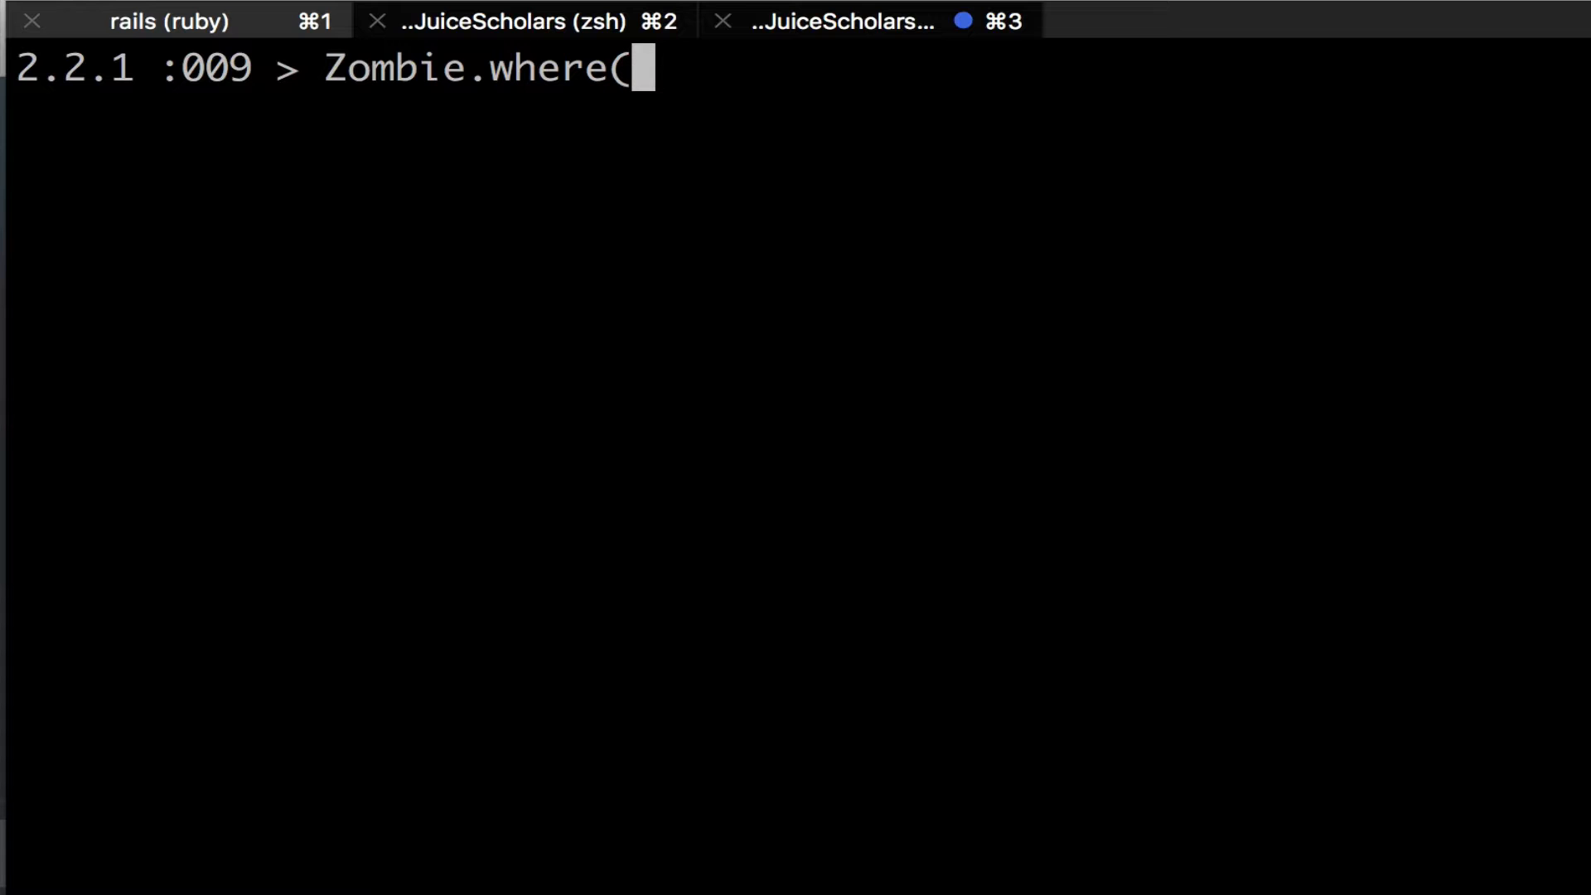
type("'")
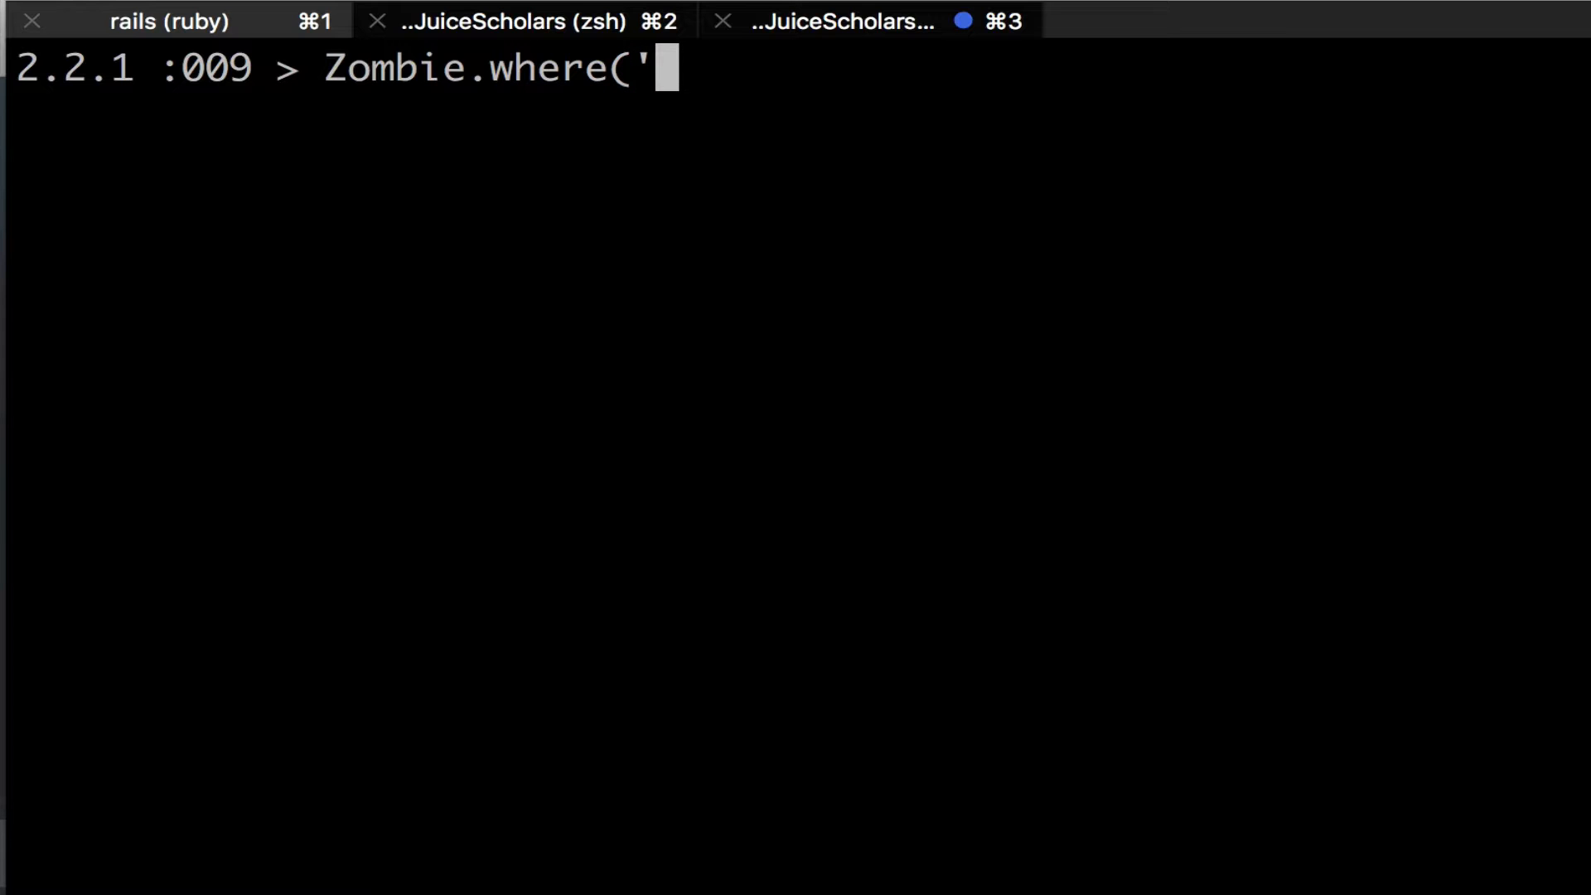
type("age")
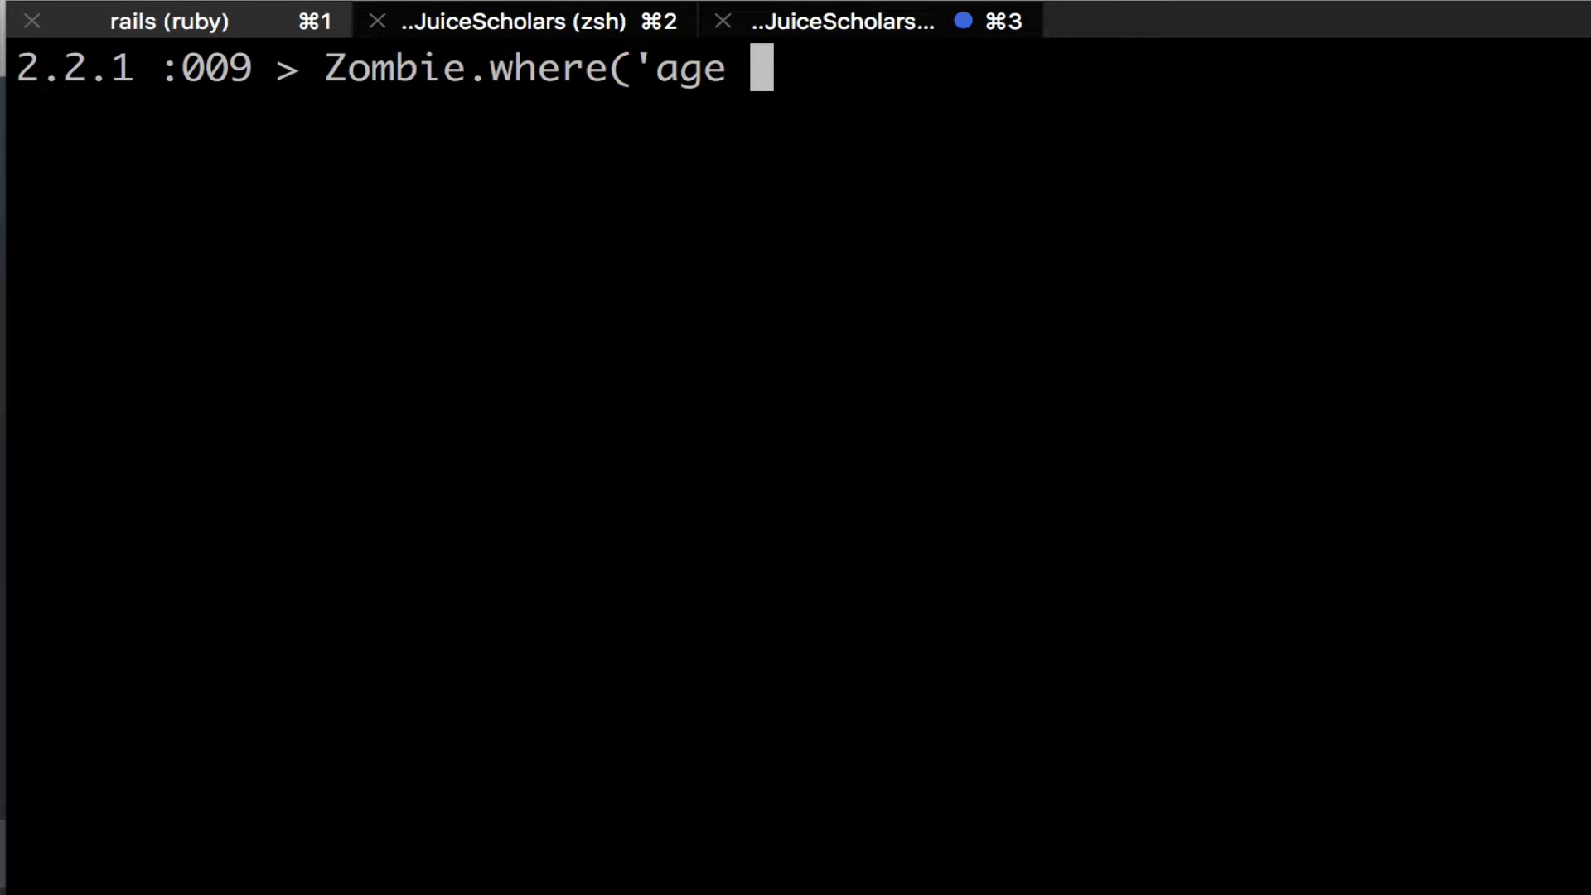
type("> 40")
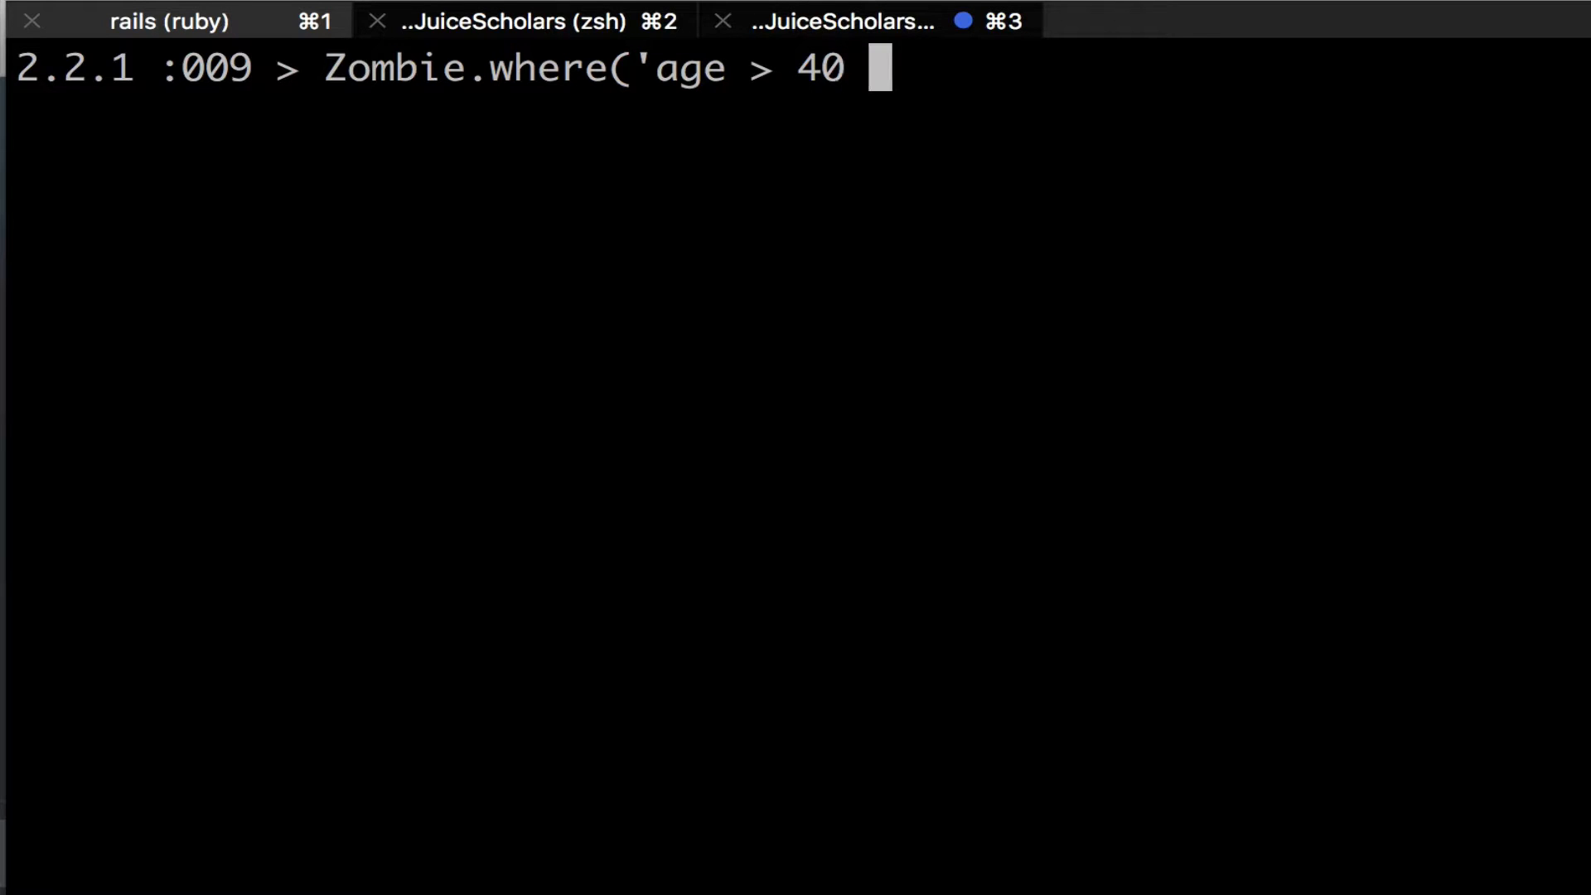
type("or age")
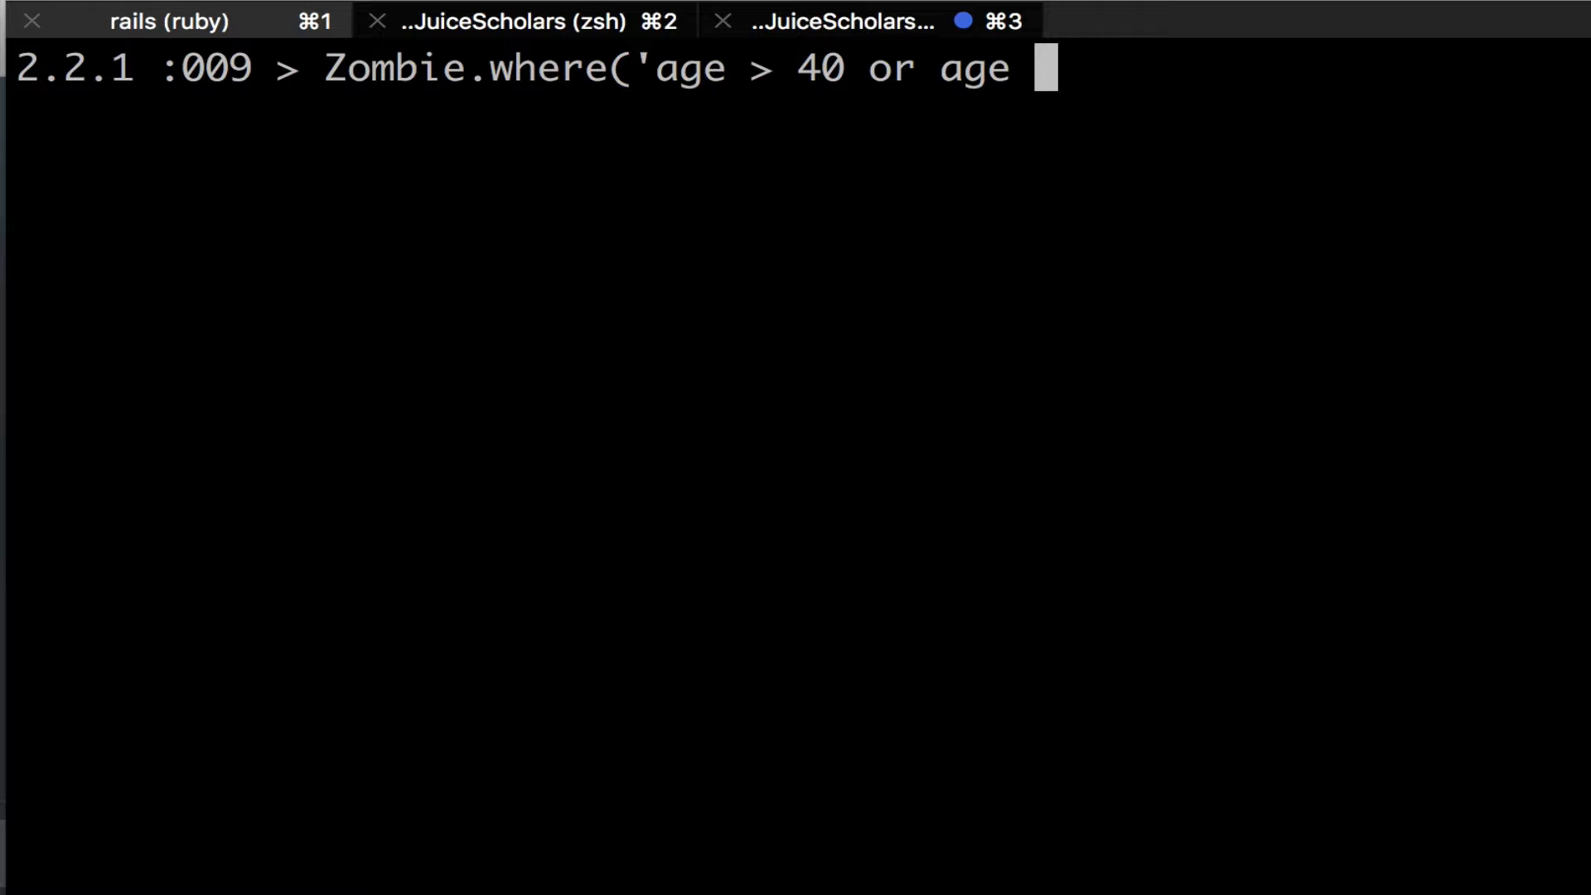
key("backspace")
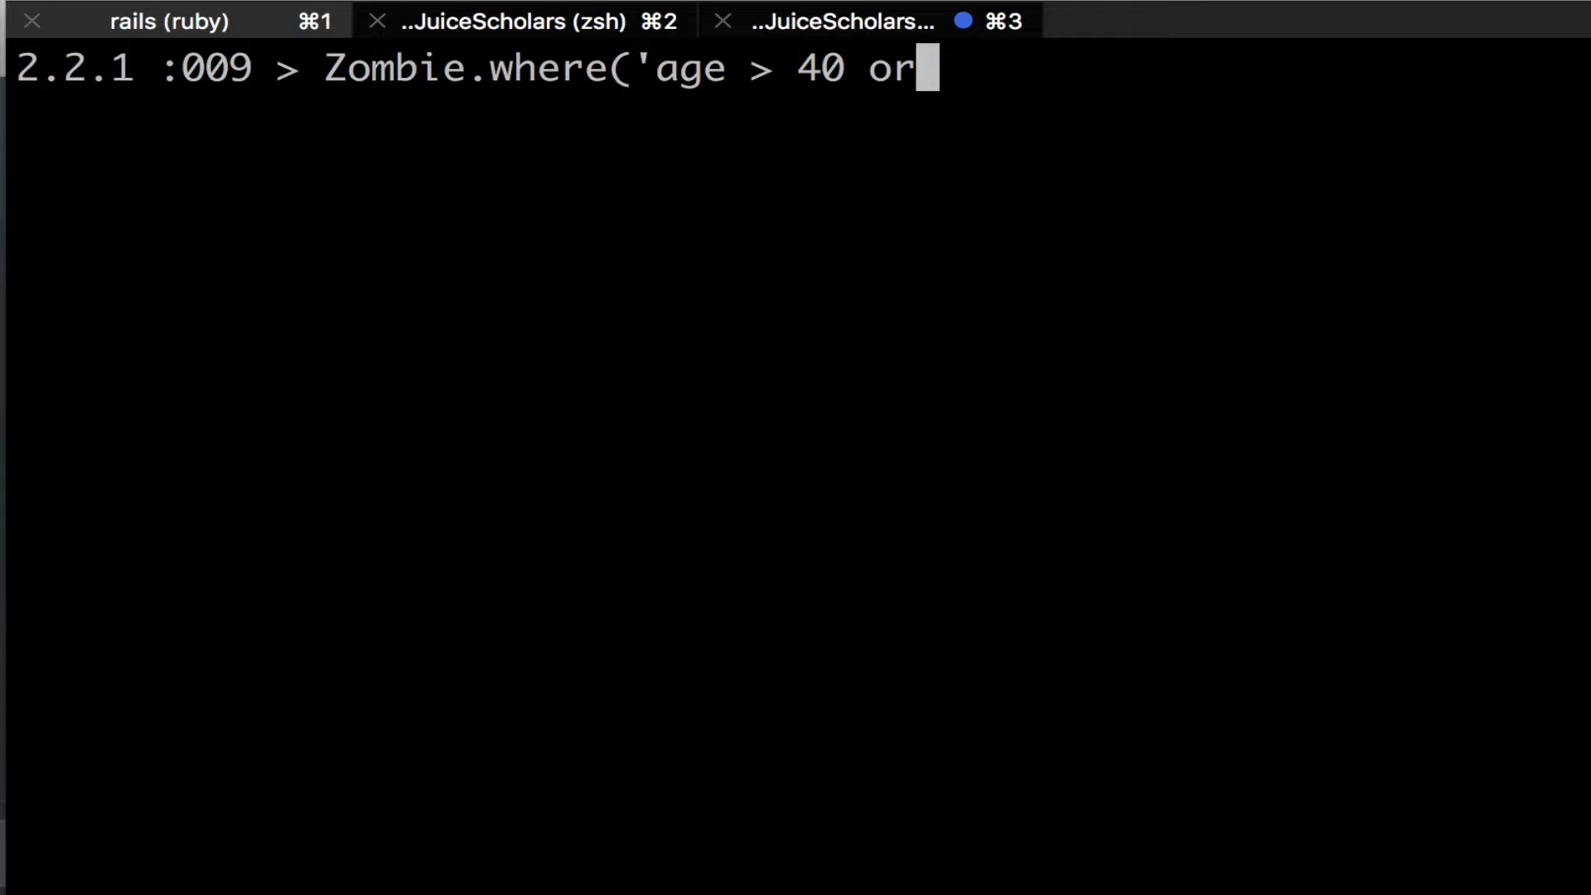
type("65")
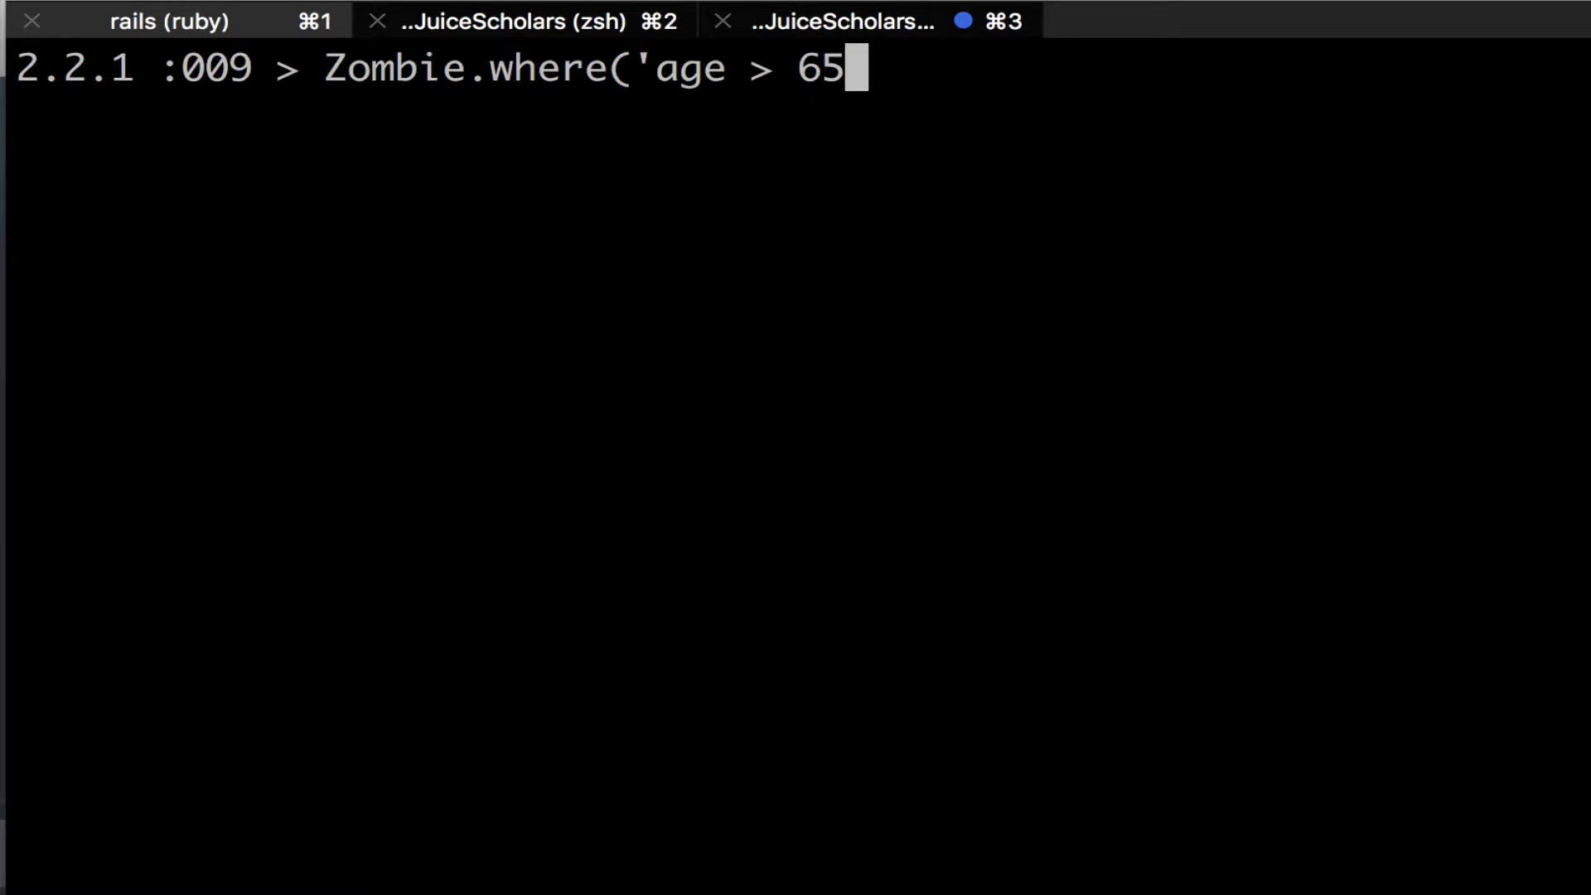
type("or")
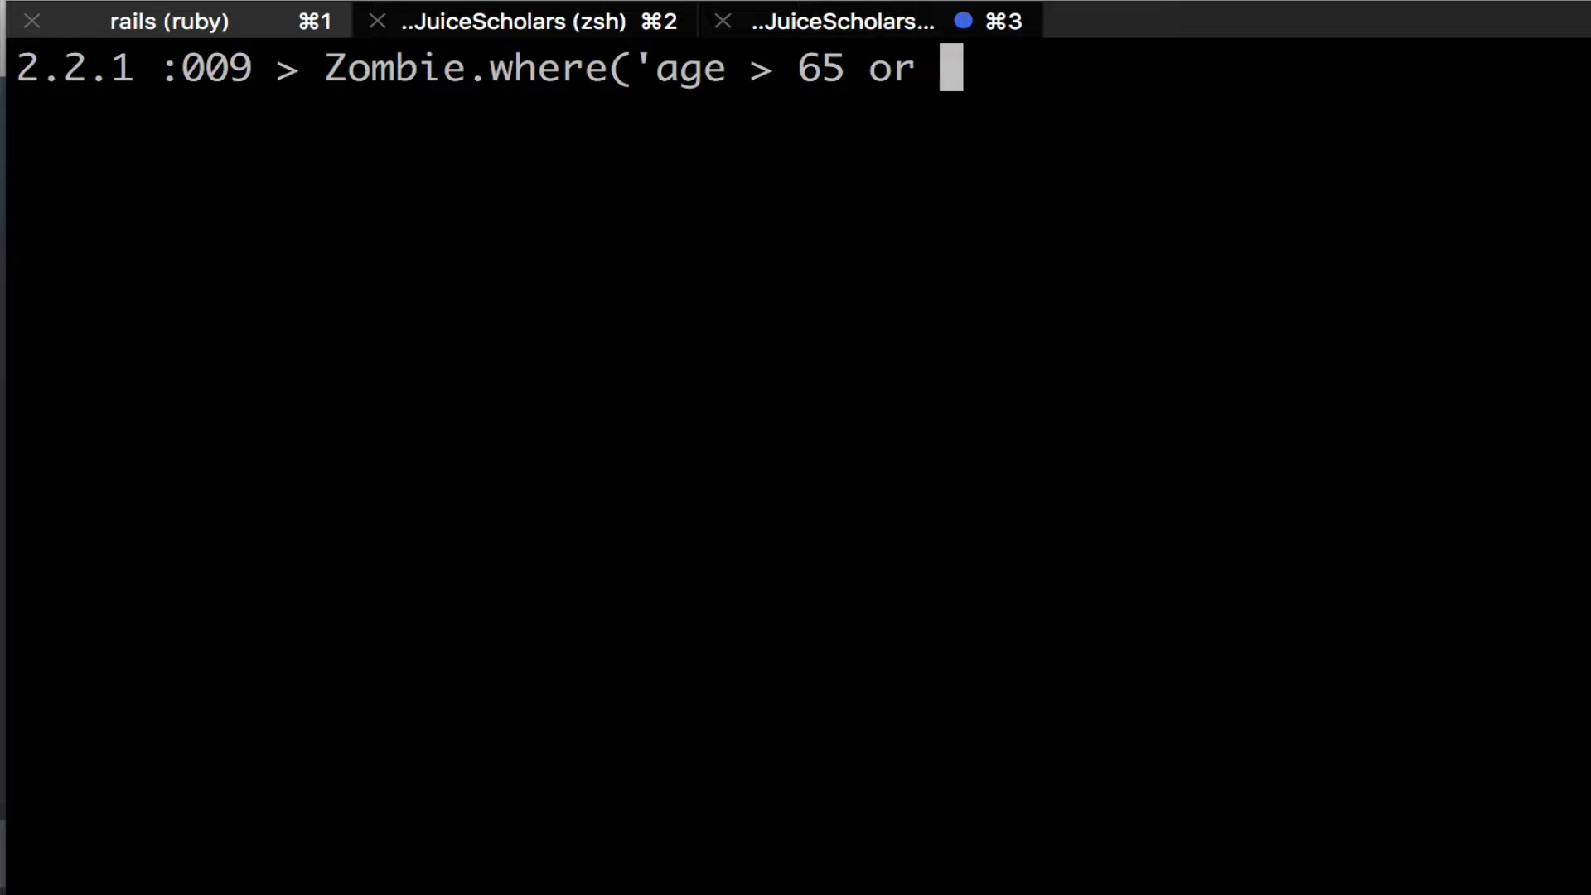
type("age <")
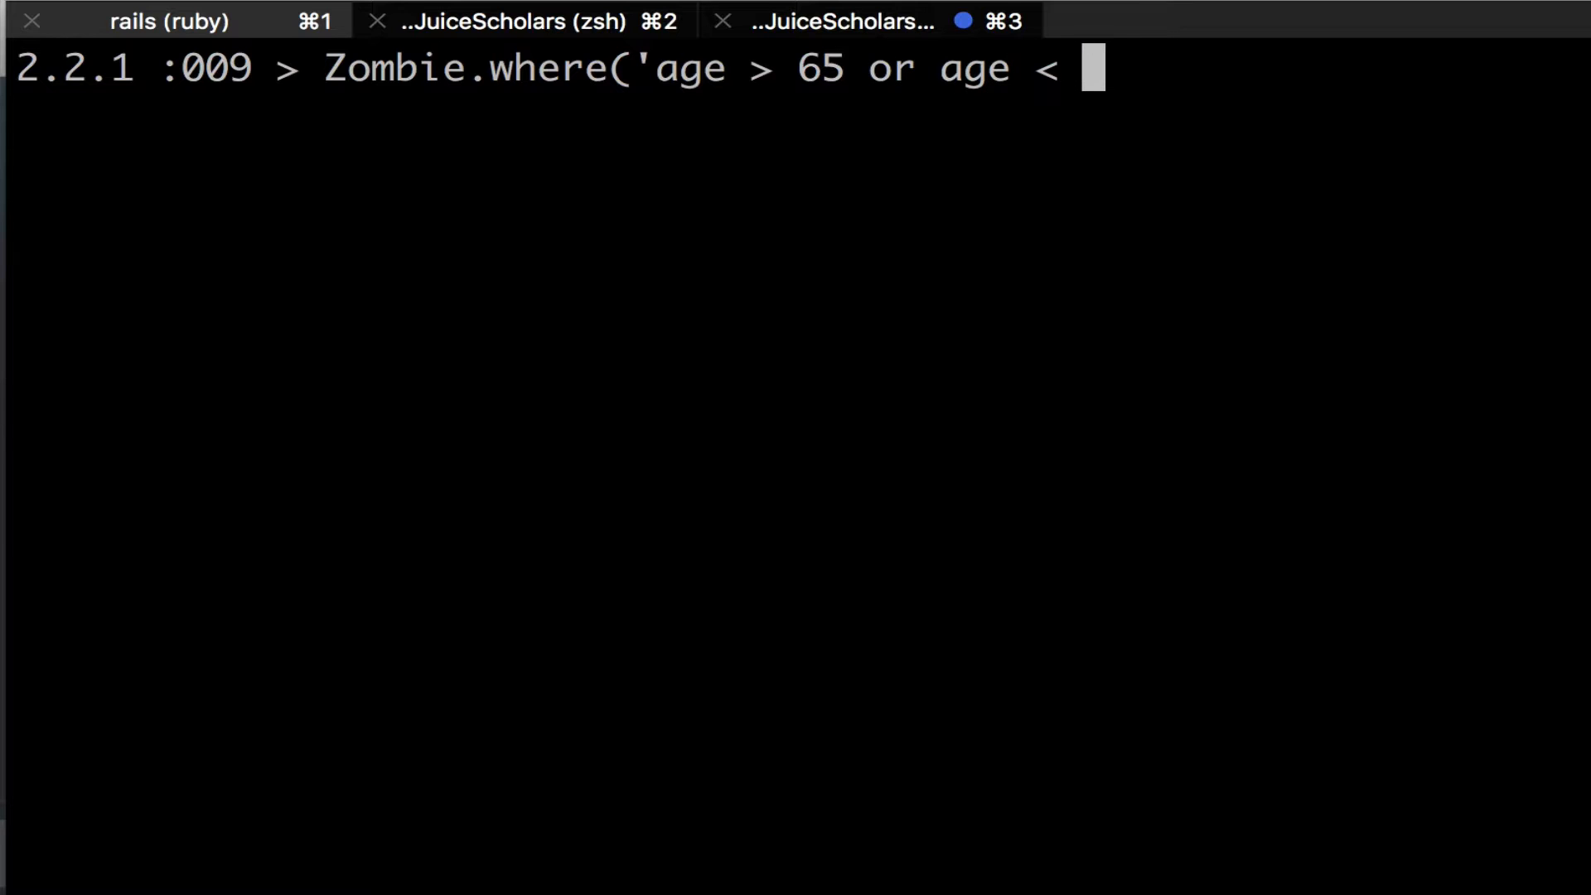
type("18'")
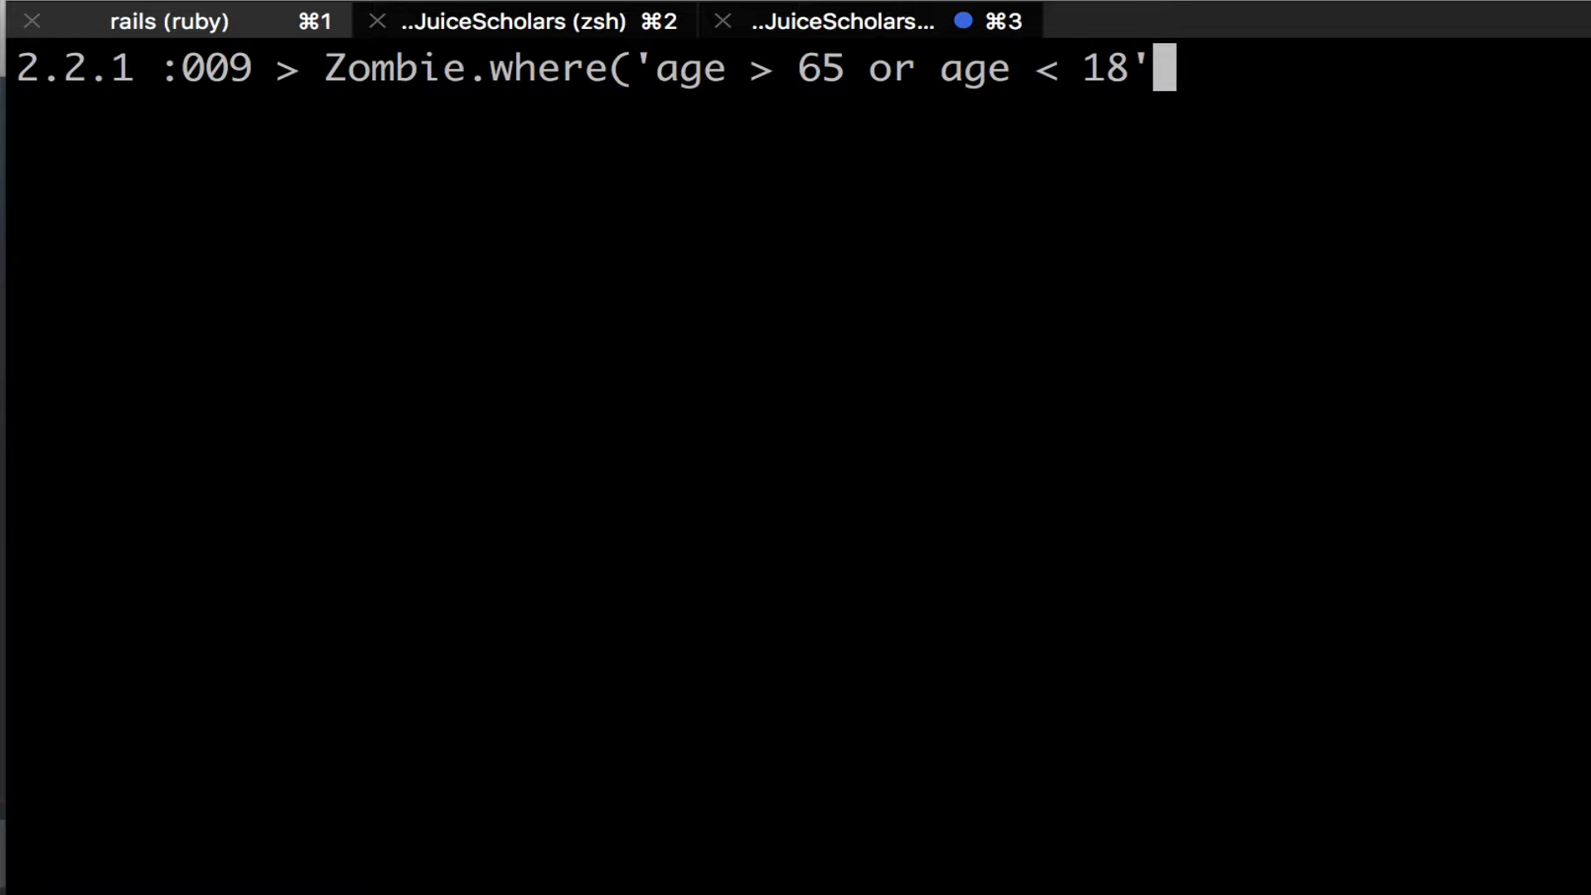
type(")")
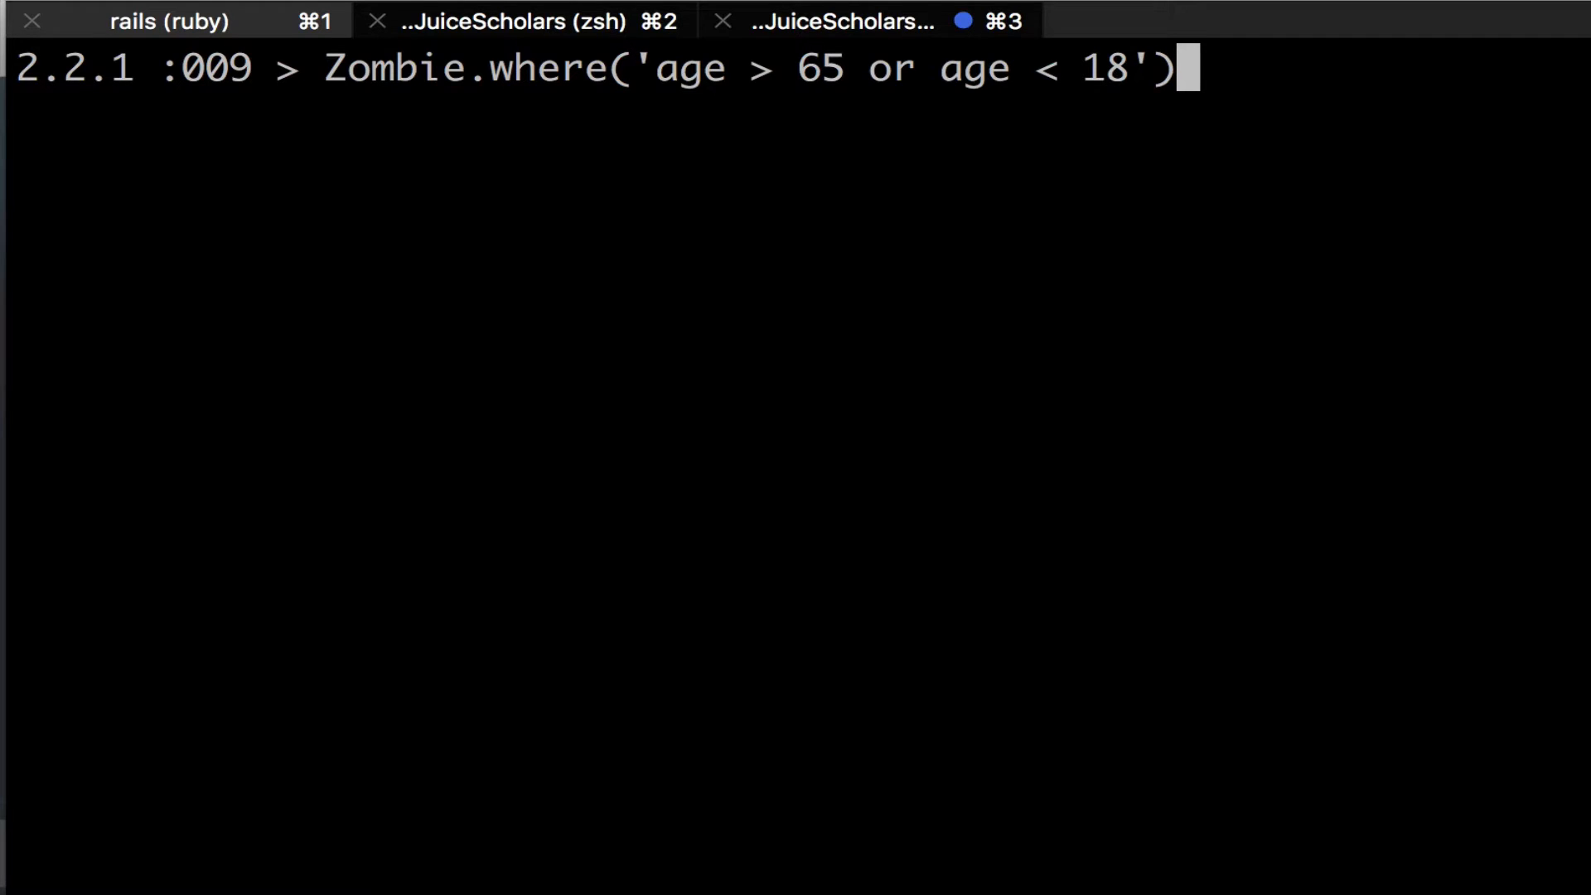
key("Return")
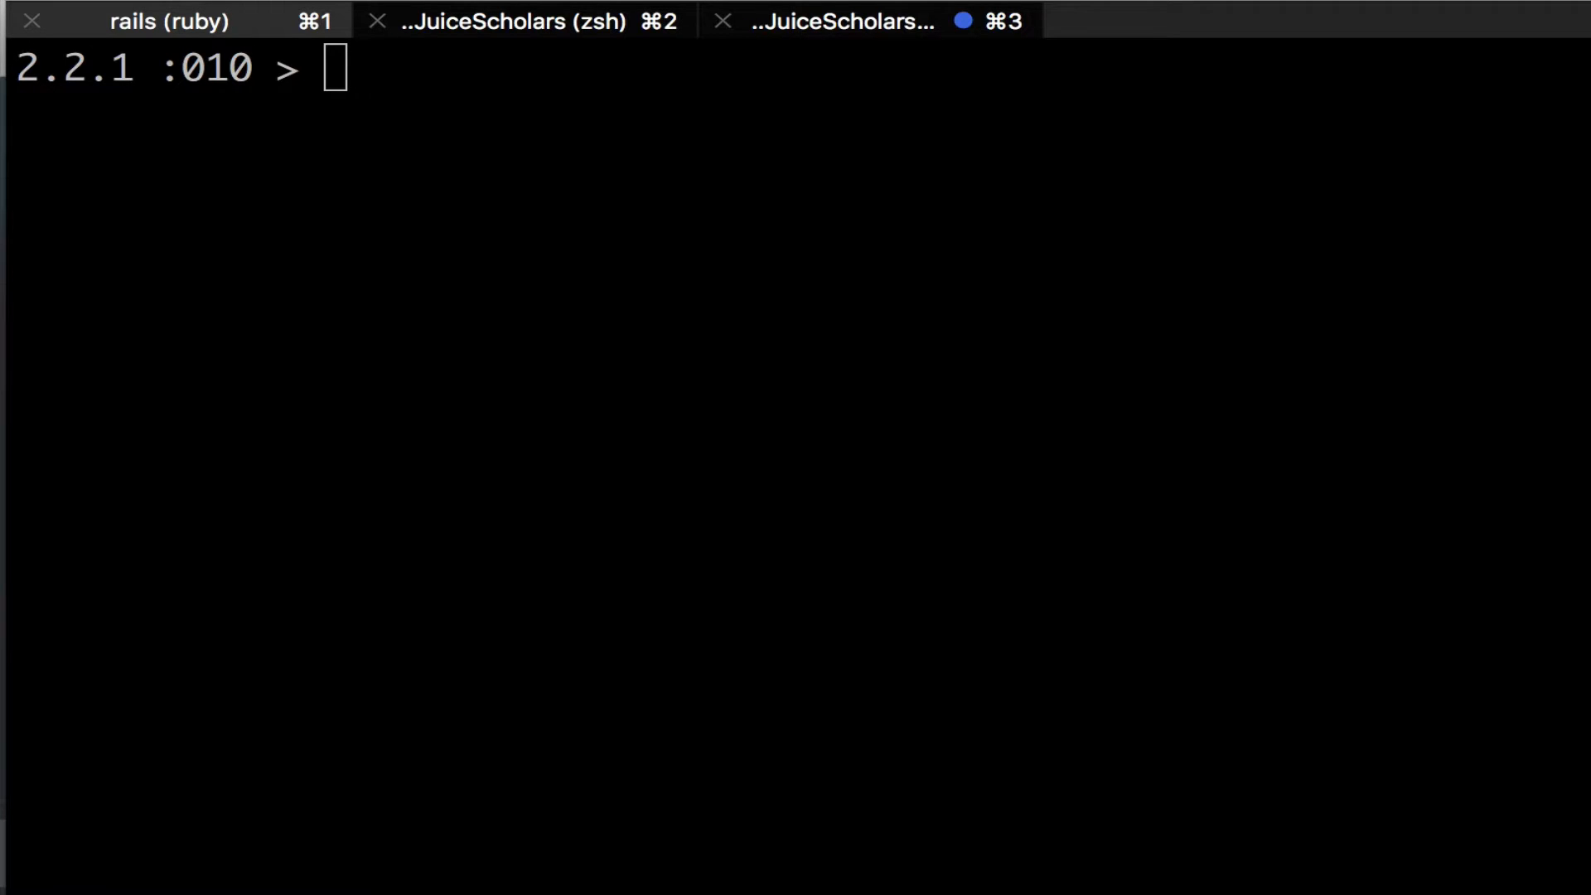
Run Zombie.where('age = 65'), returning a single zombie, then clear the console
type("Zom")
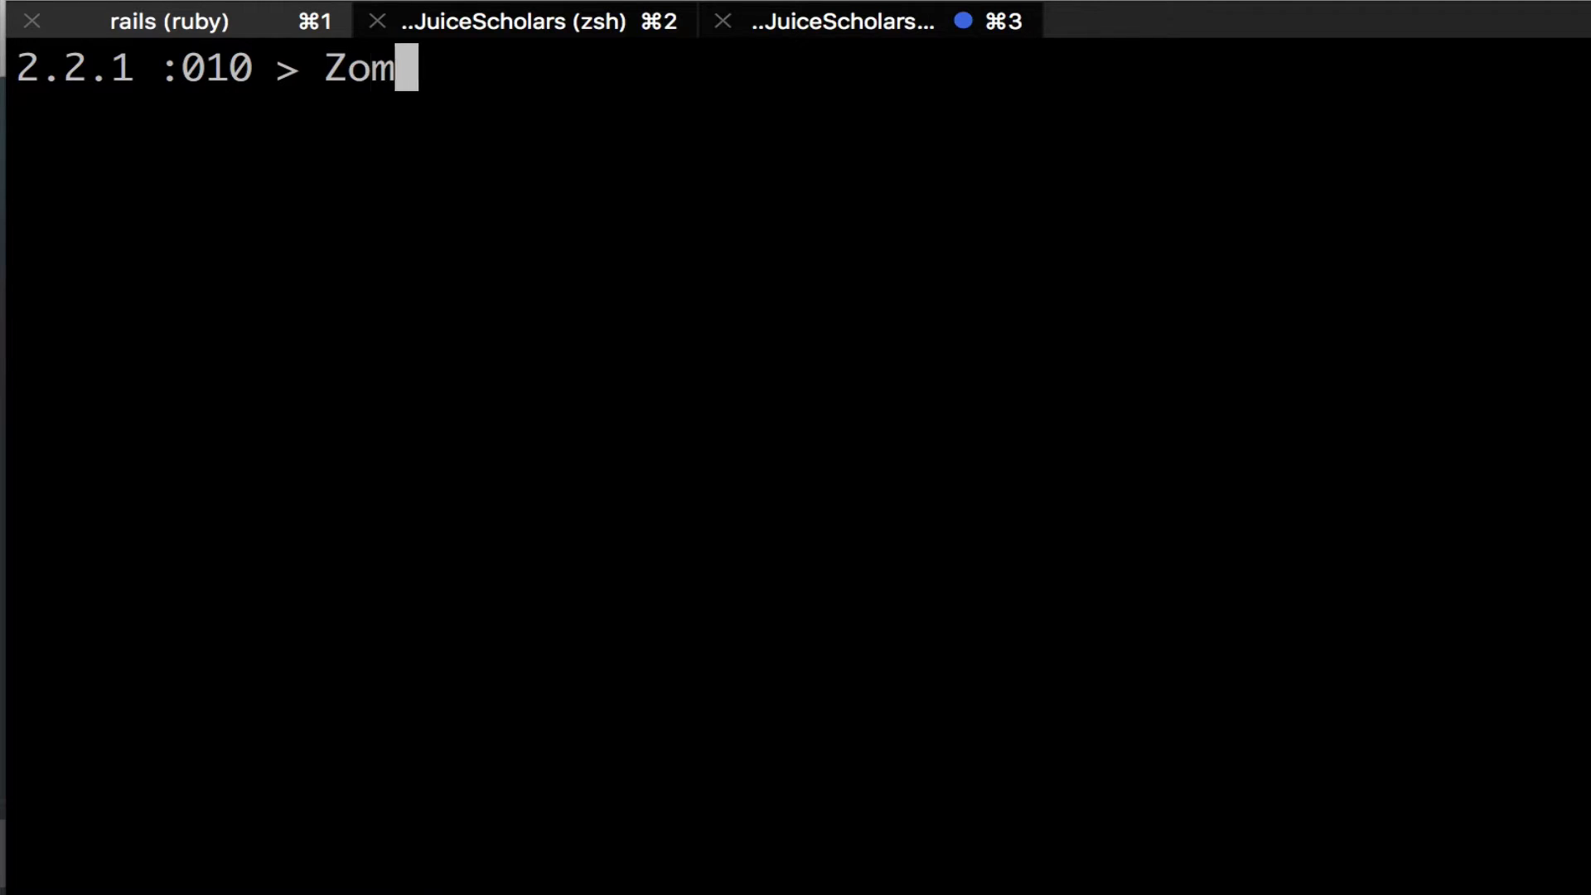
type("bie.where(")
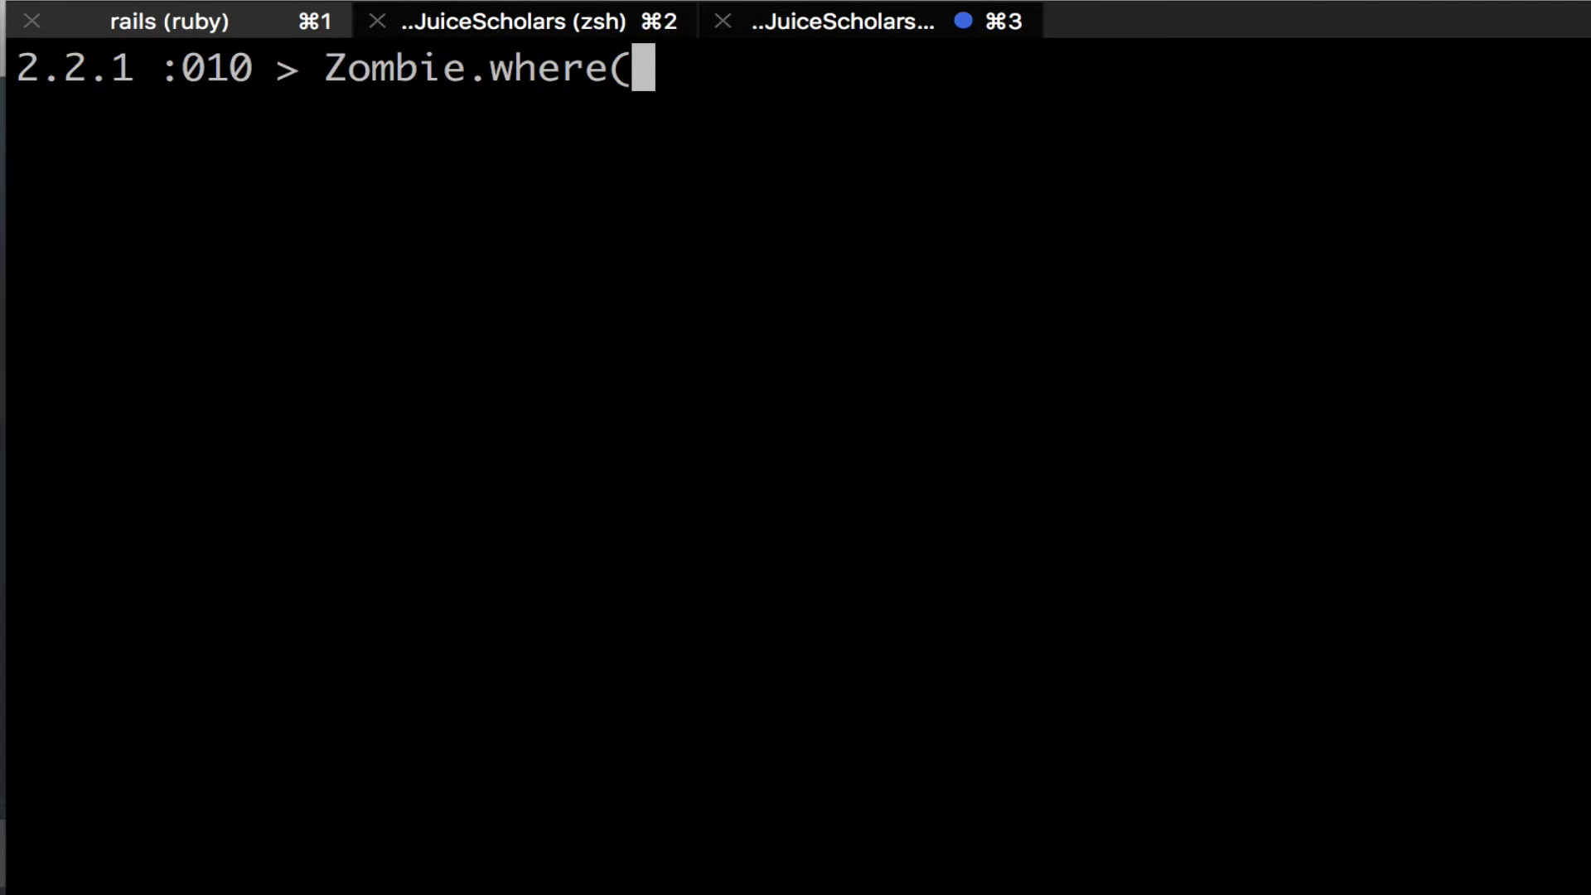
type("'age =")
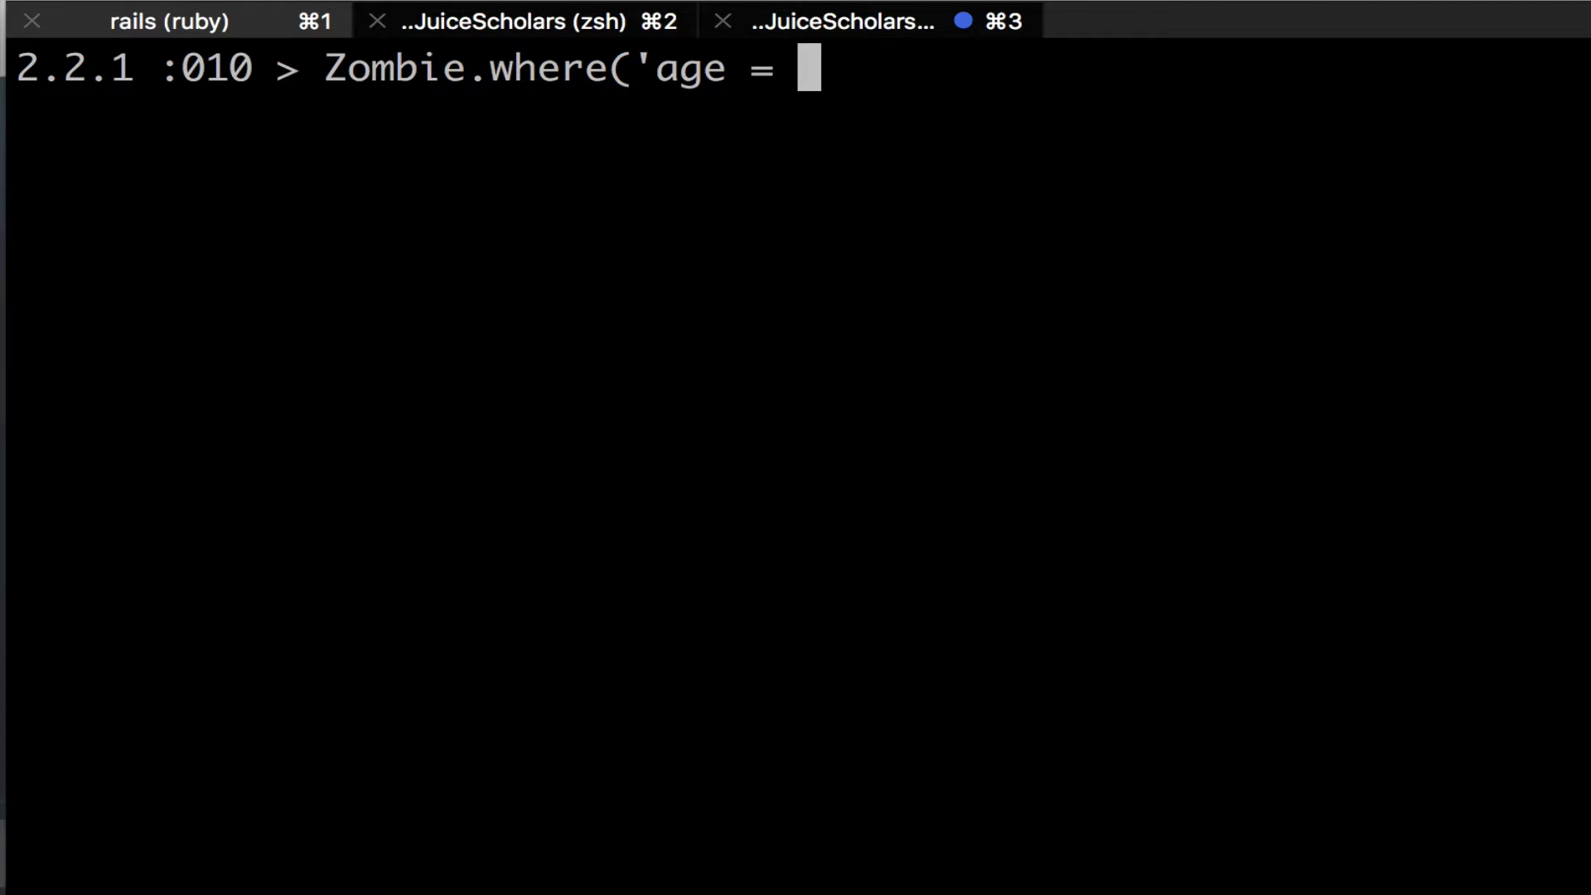
type("65")
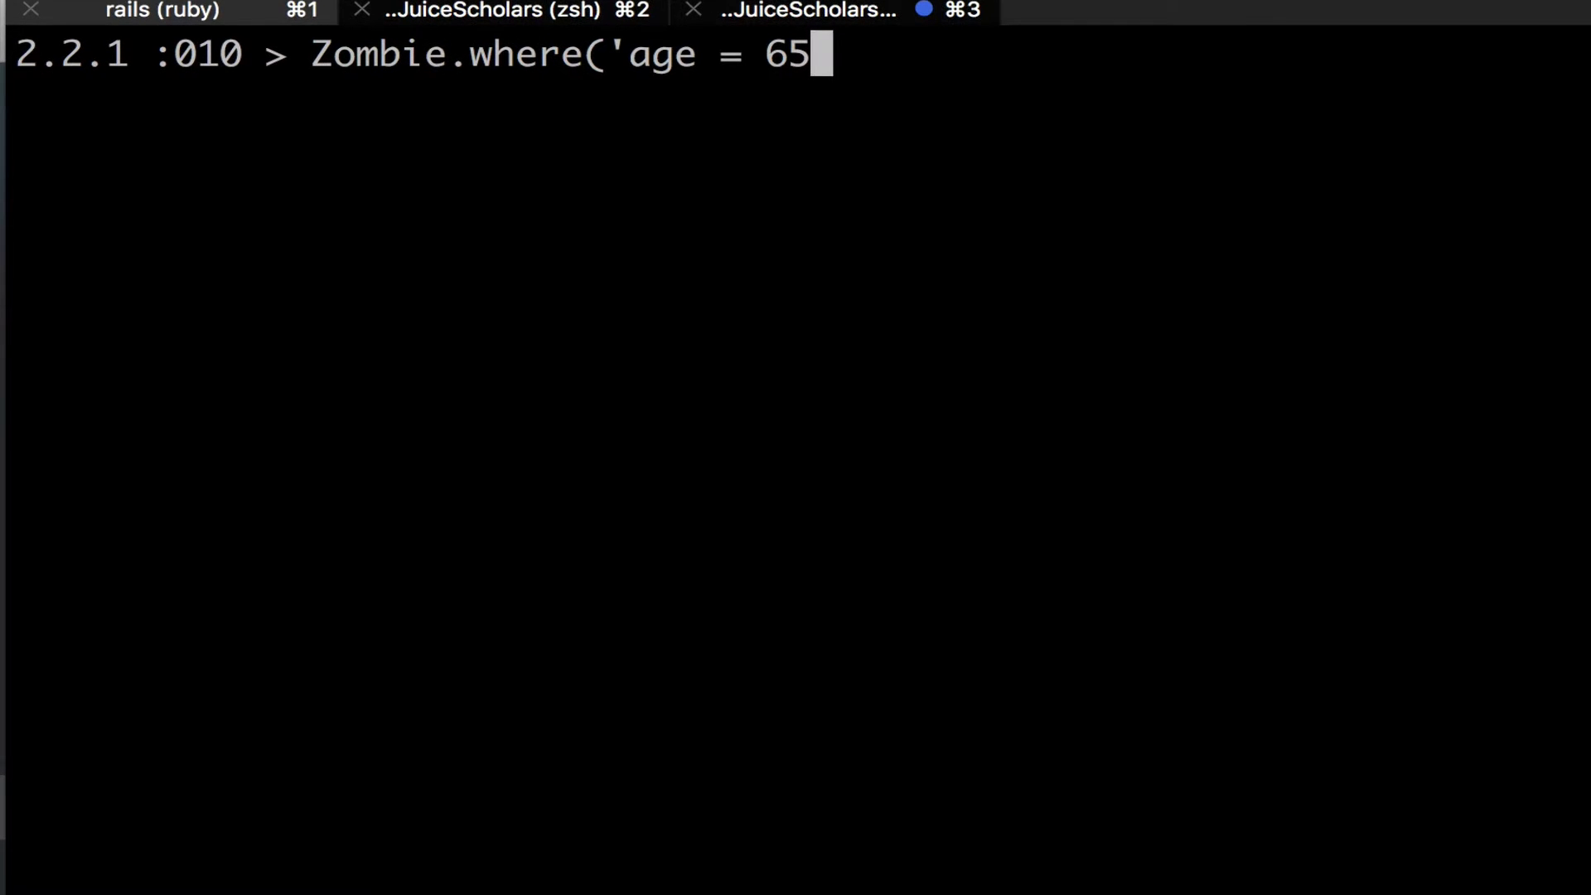
key("Return")
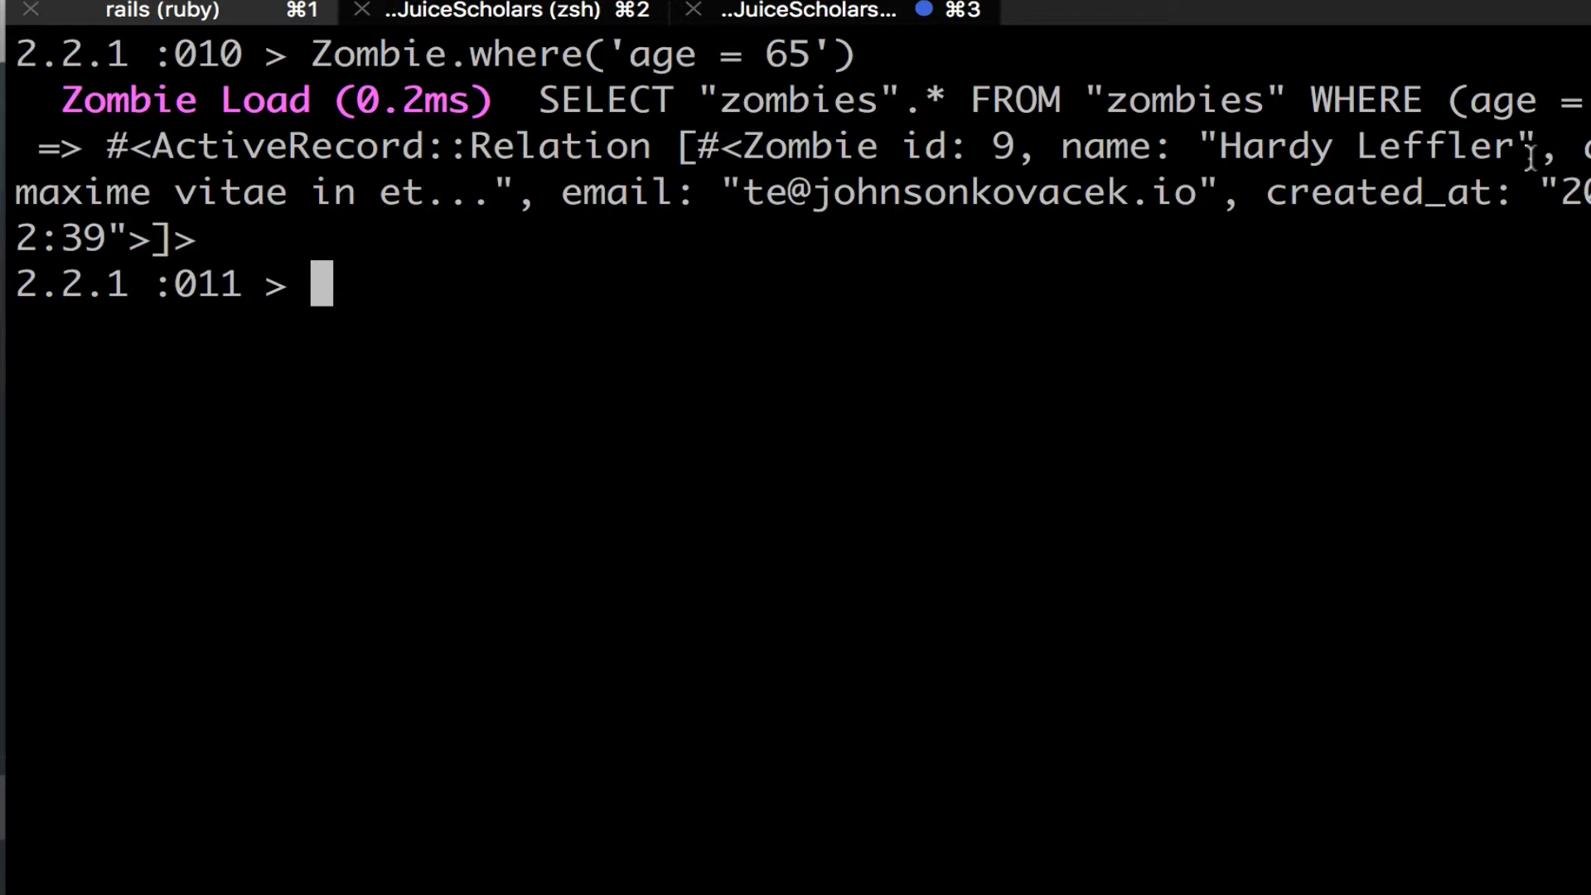
double_click(1380, 145)
type("Zombie.")
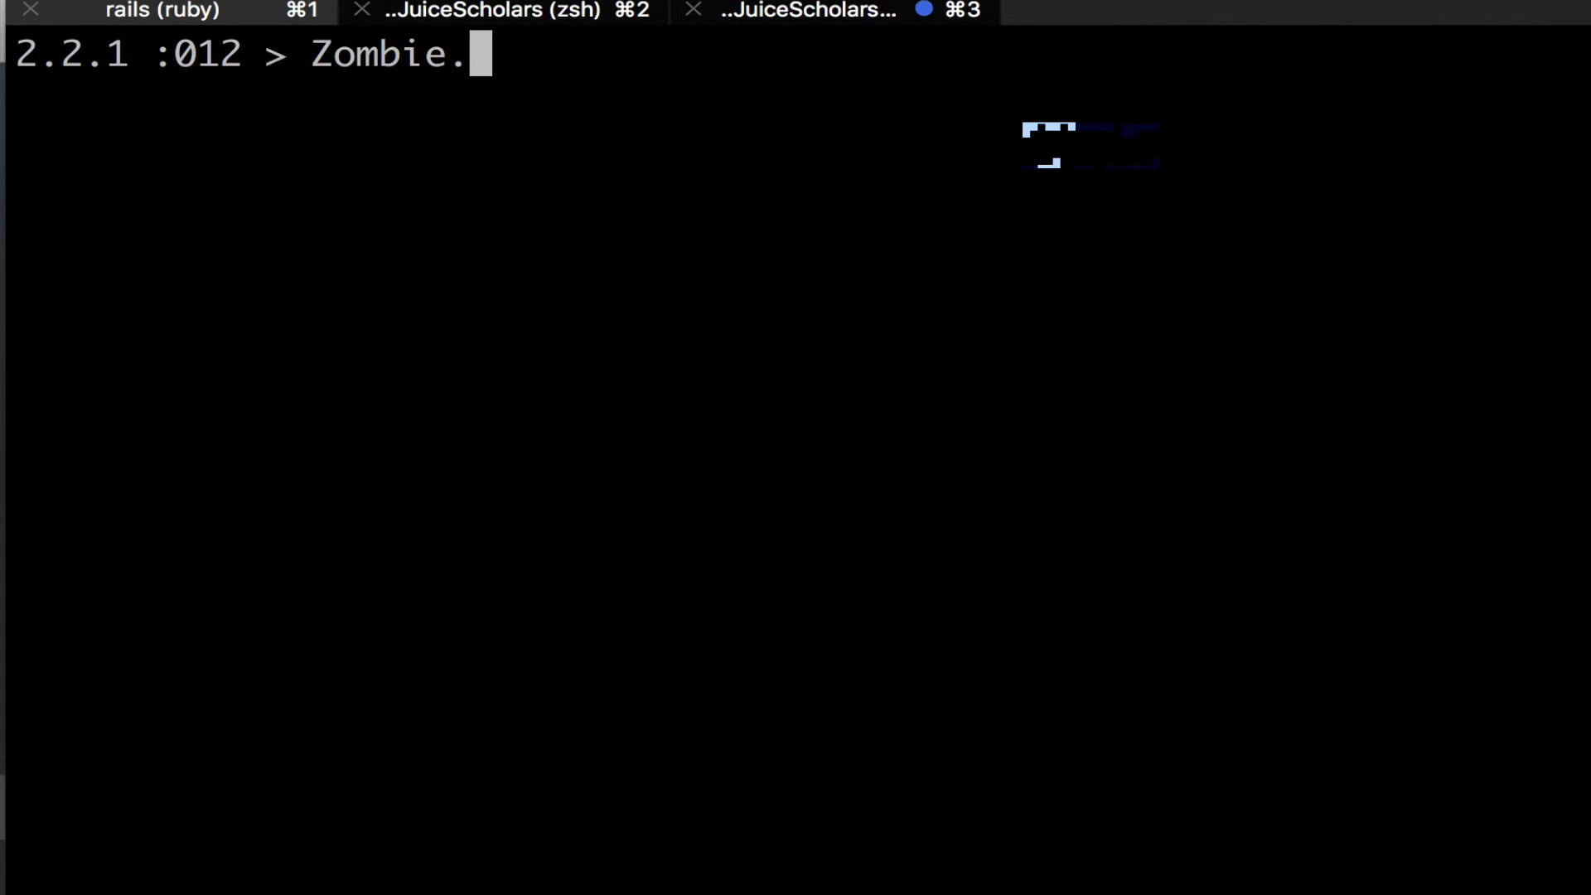
Type Zombie.where({age: [2,34,65]}), filling the age array inside the braces
type("wh")
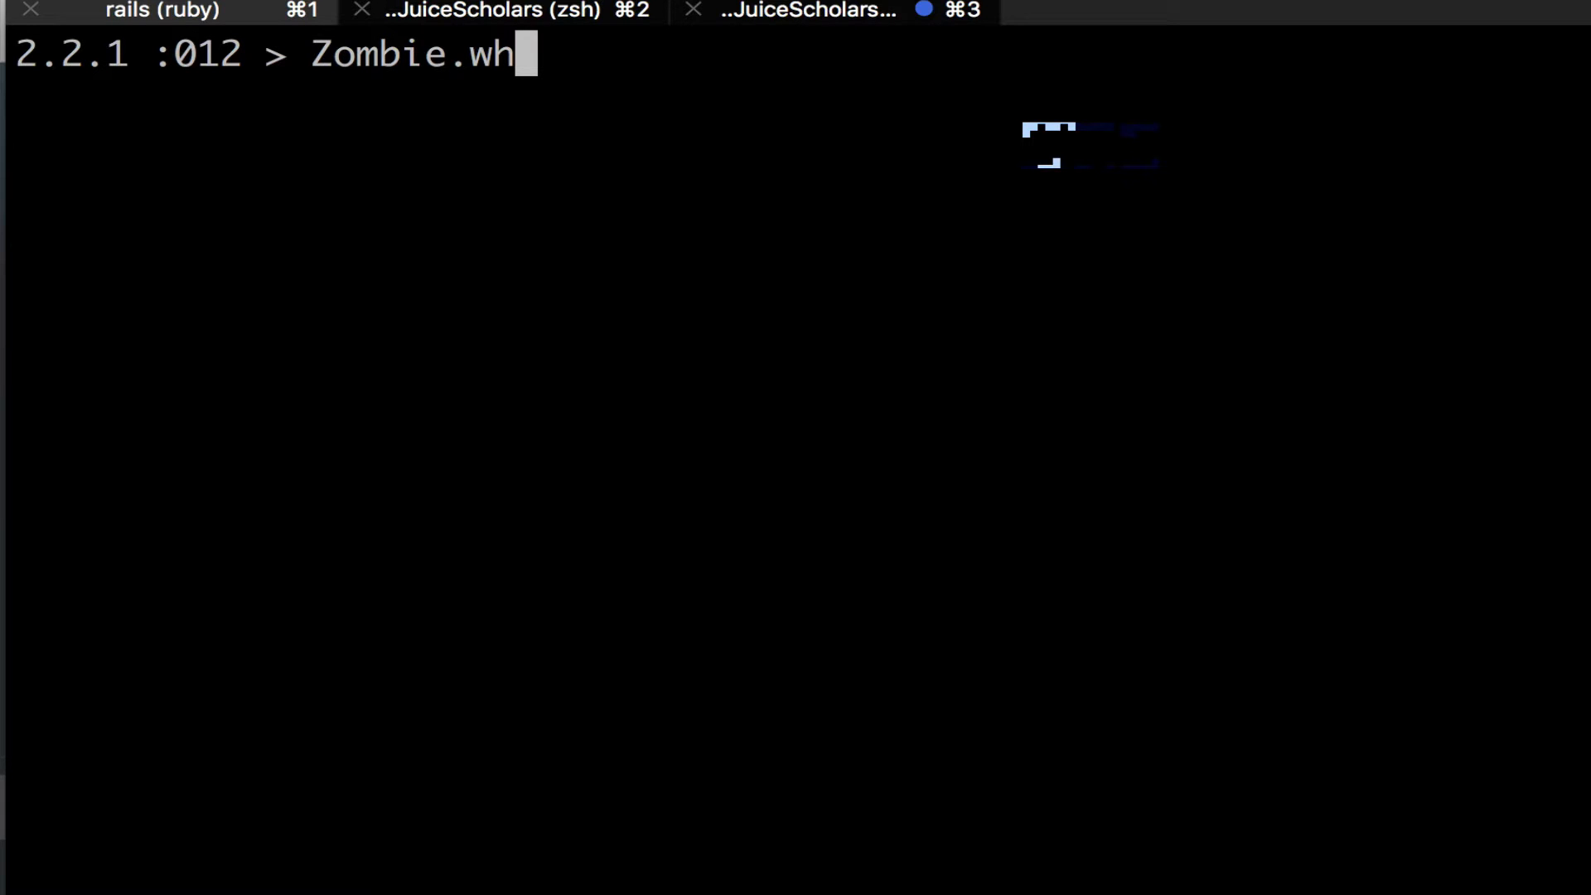
type("re")
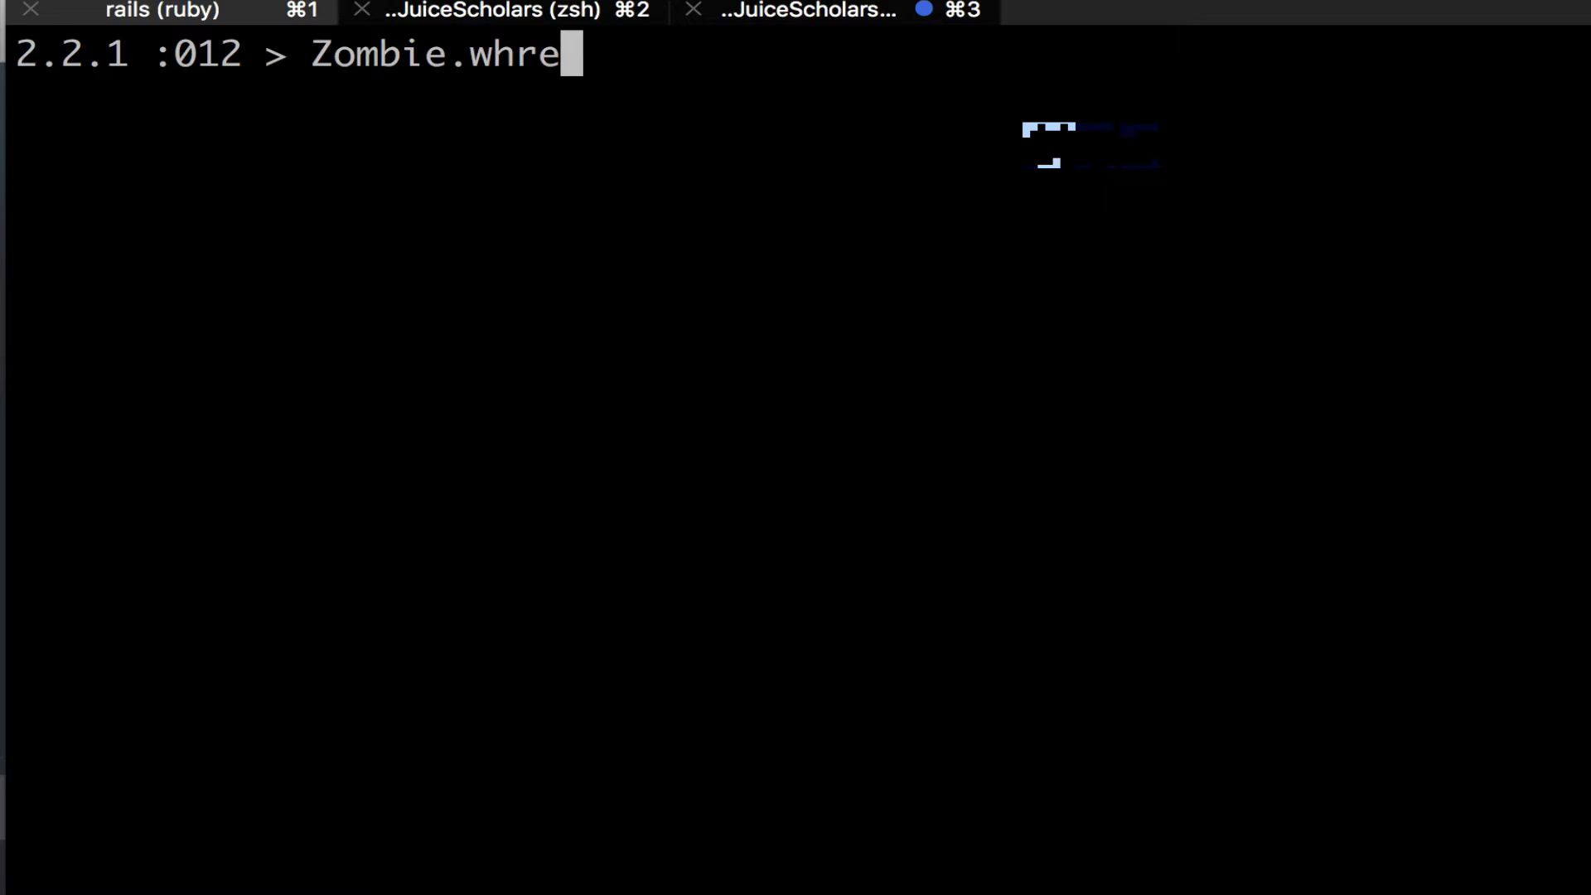
type("e(")
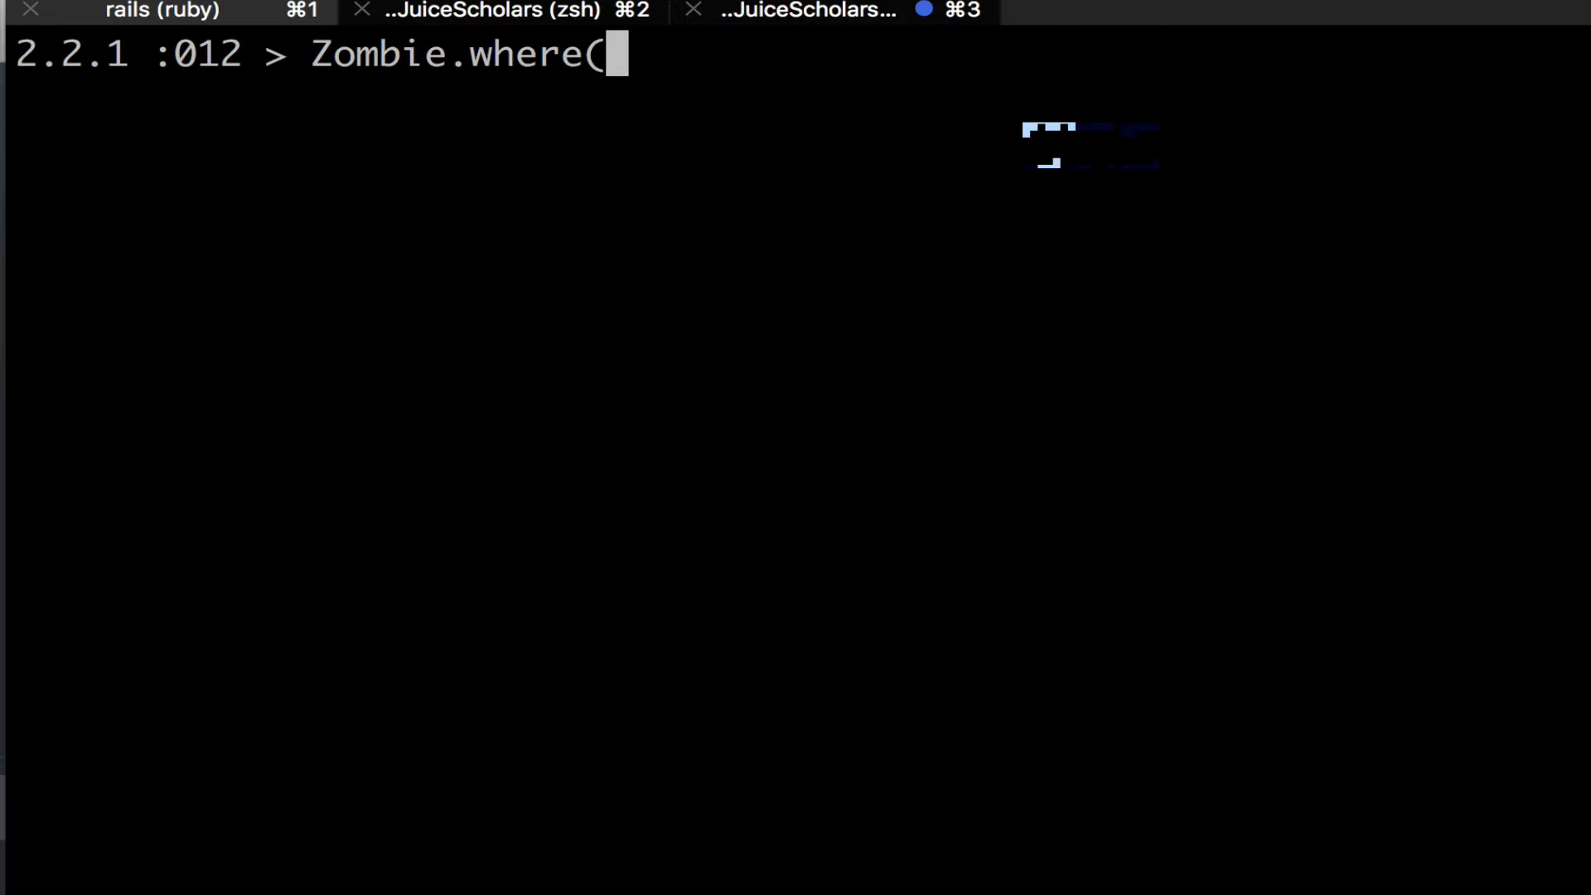
type("{}")
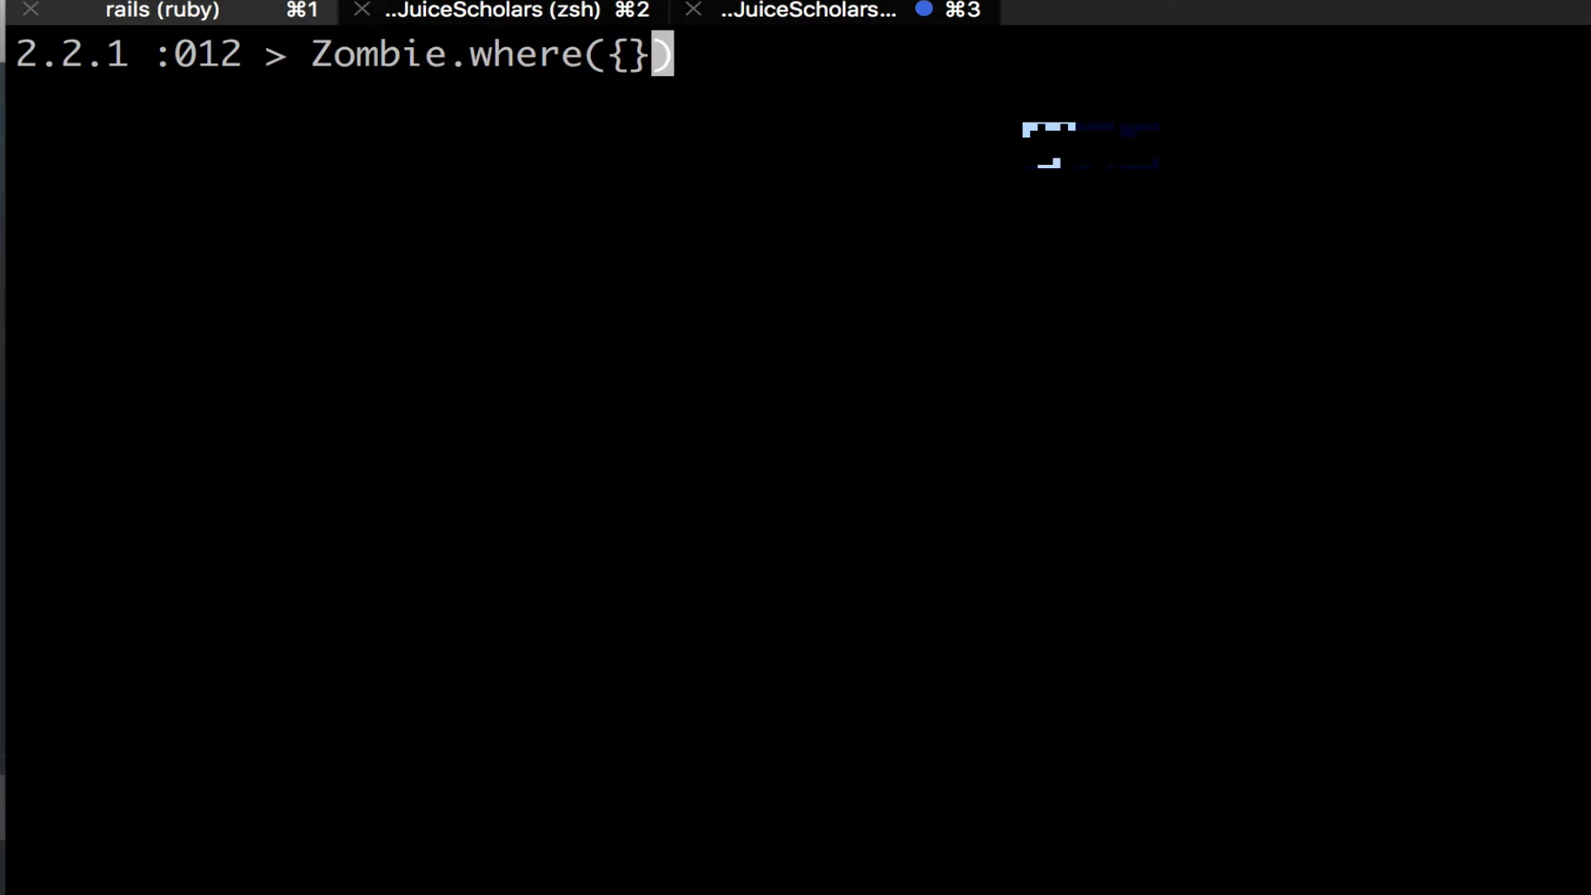
key("Left")
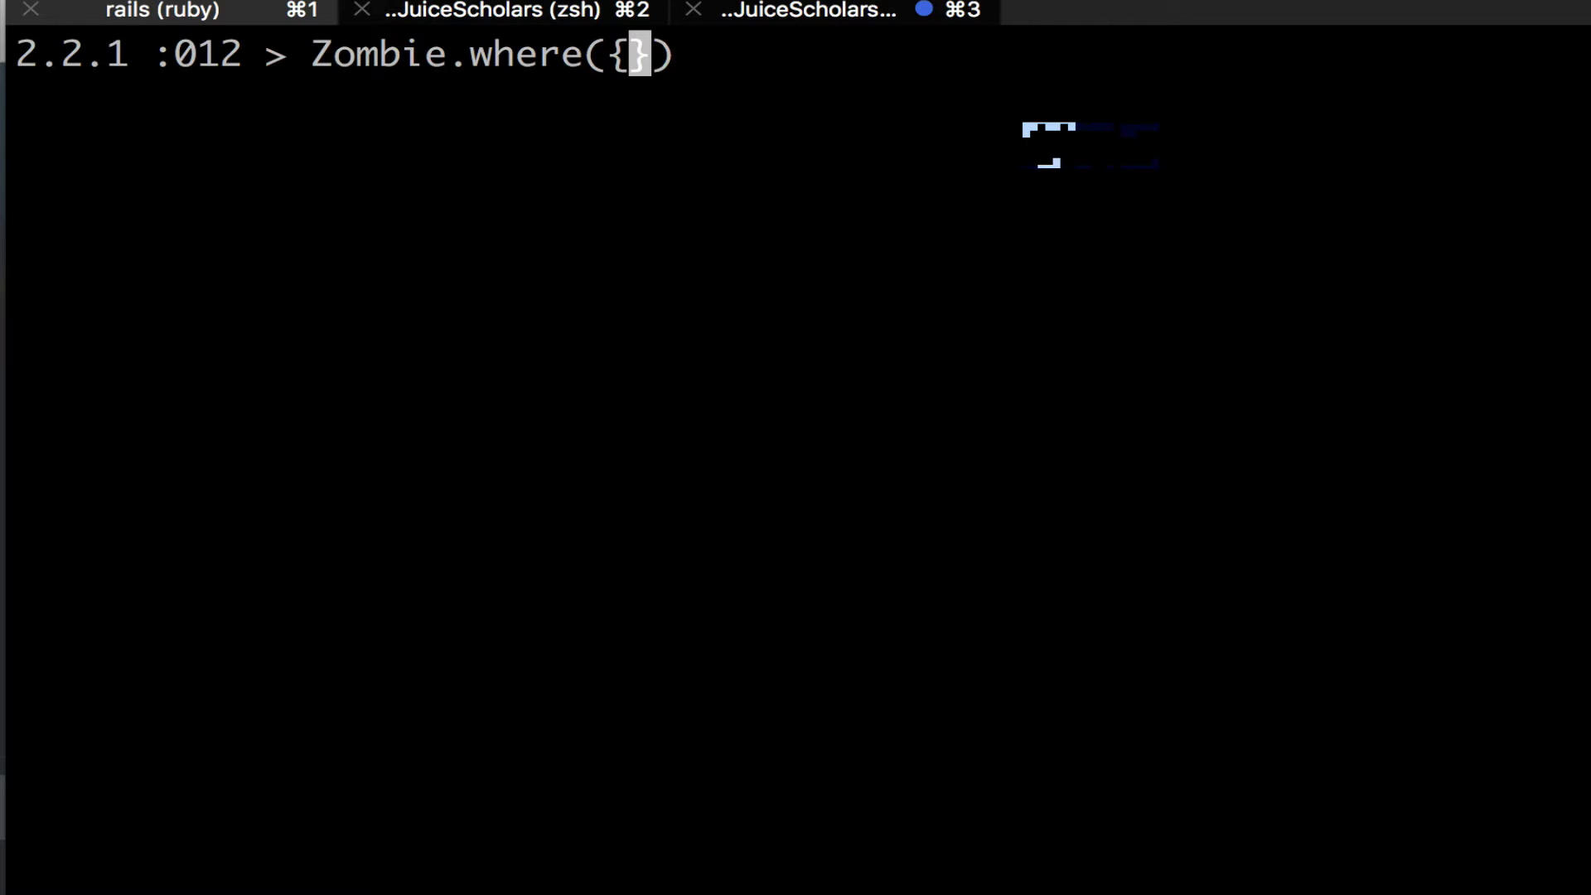
type("age:")
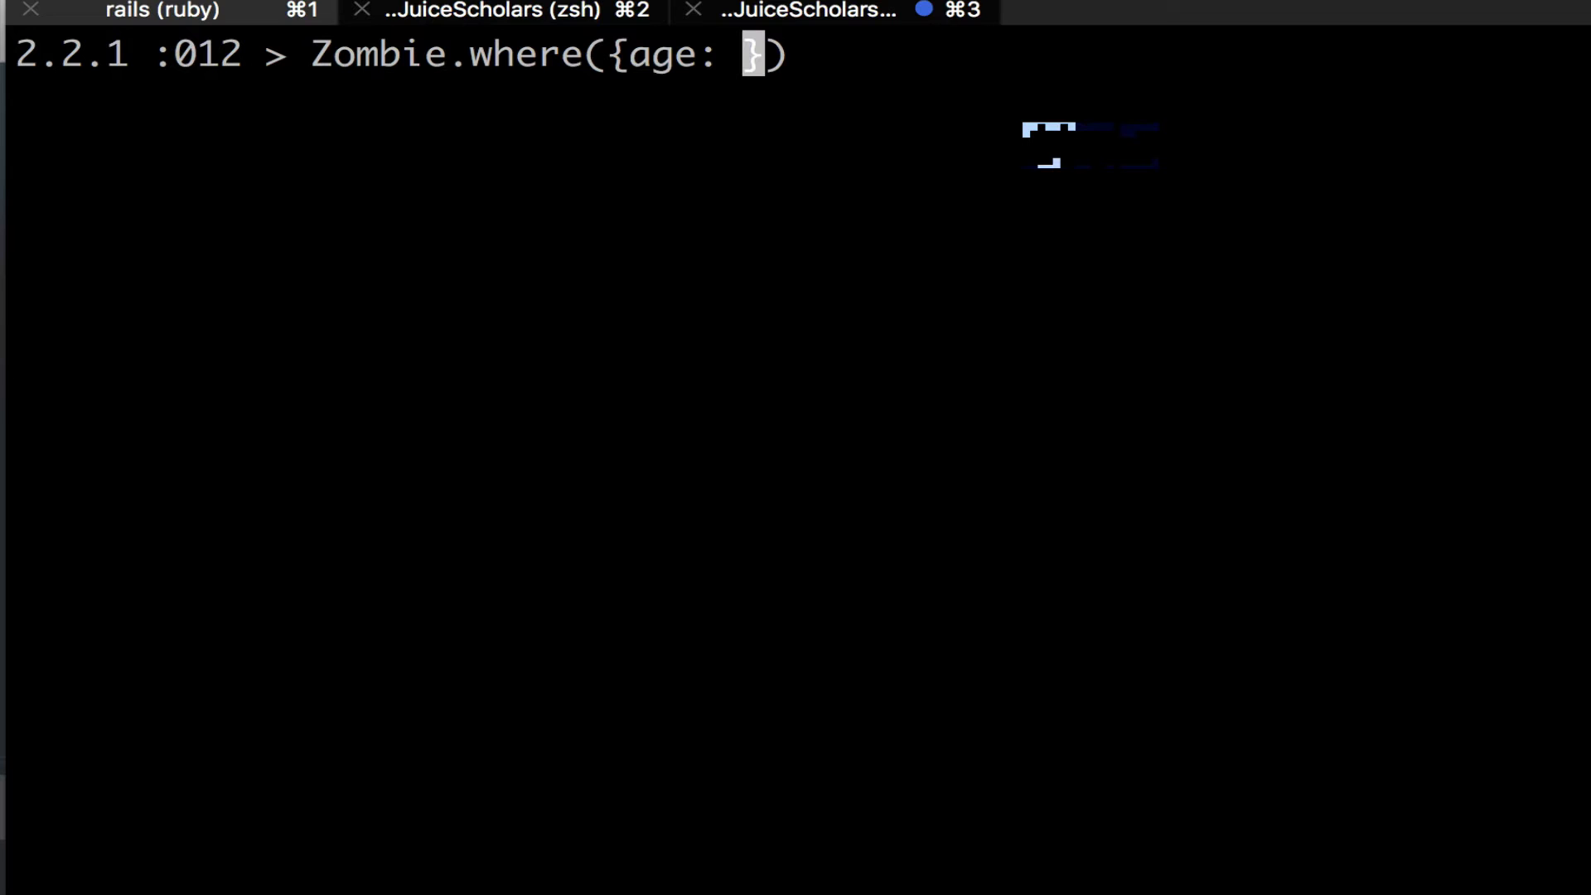
type("[")
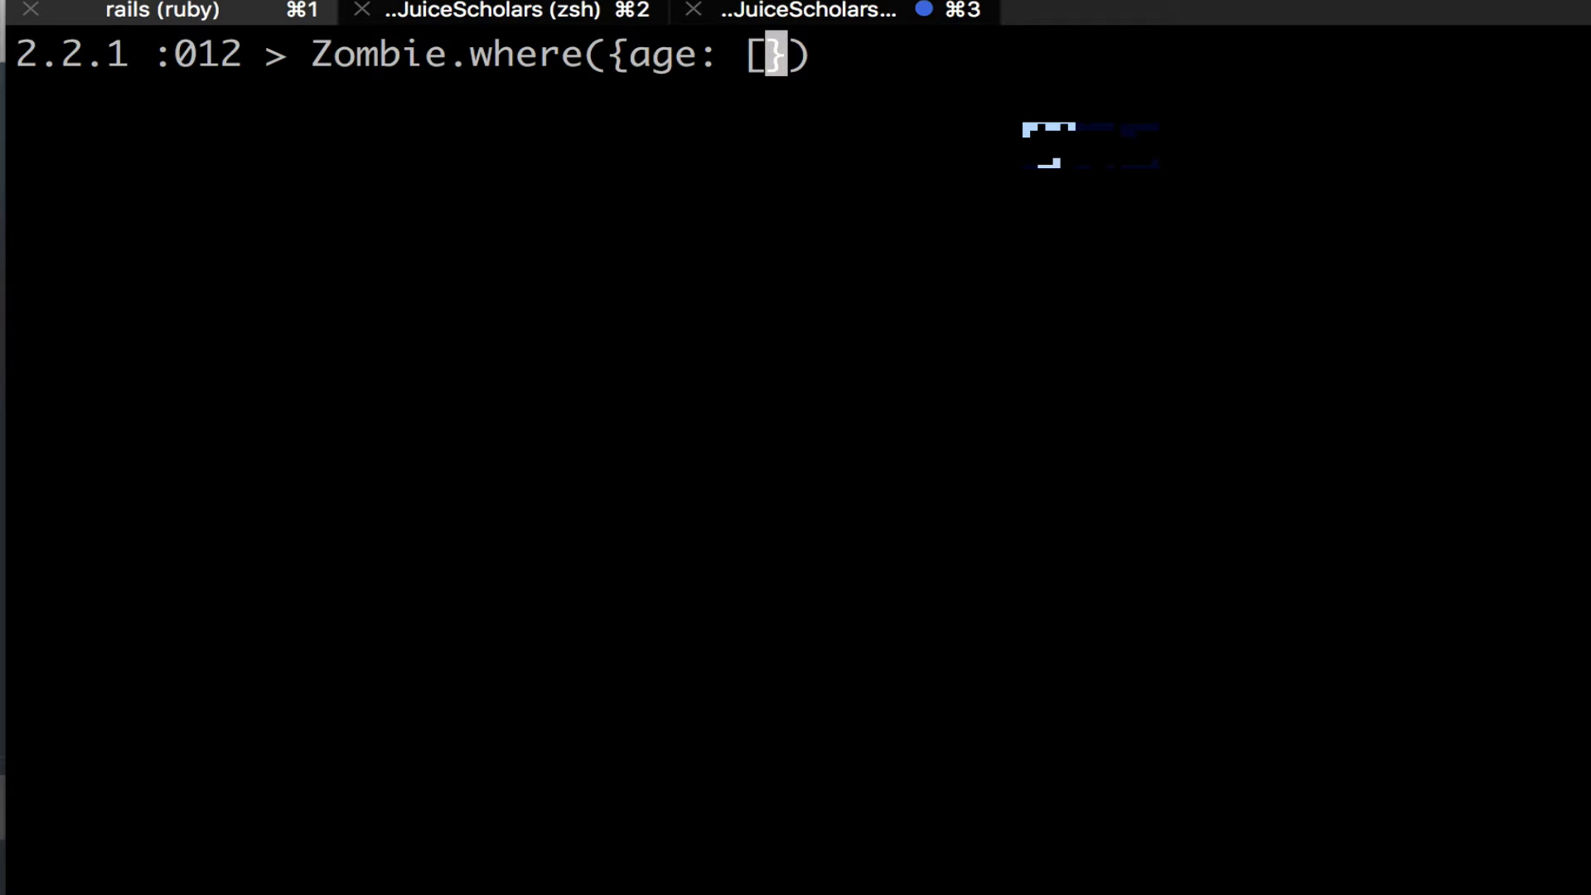
type("2,")
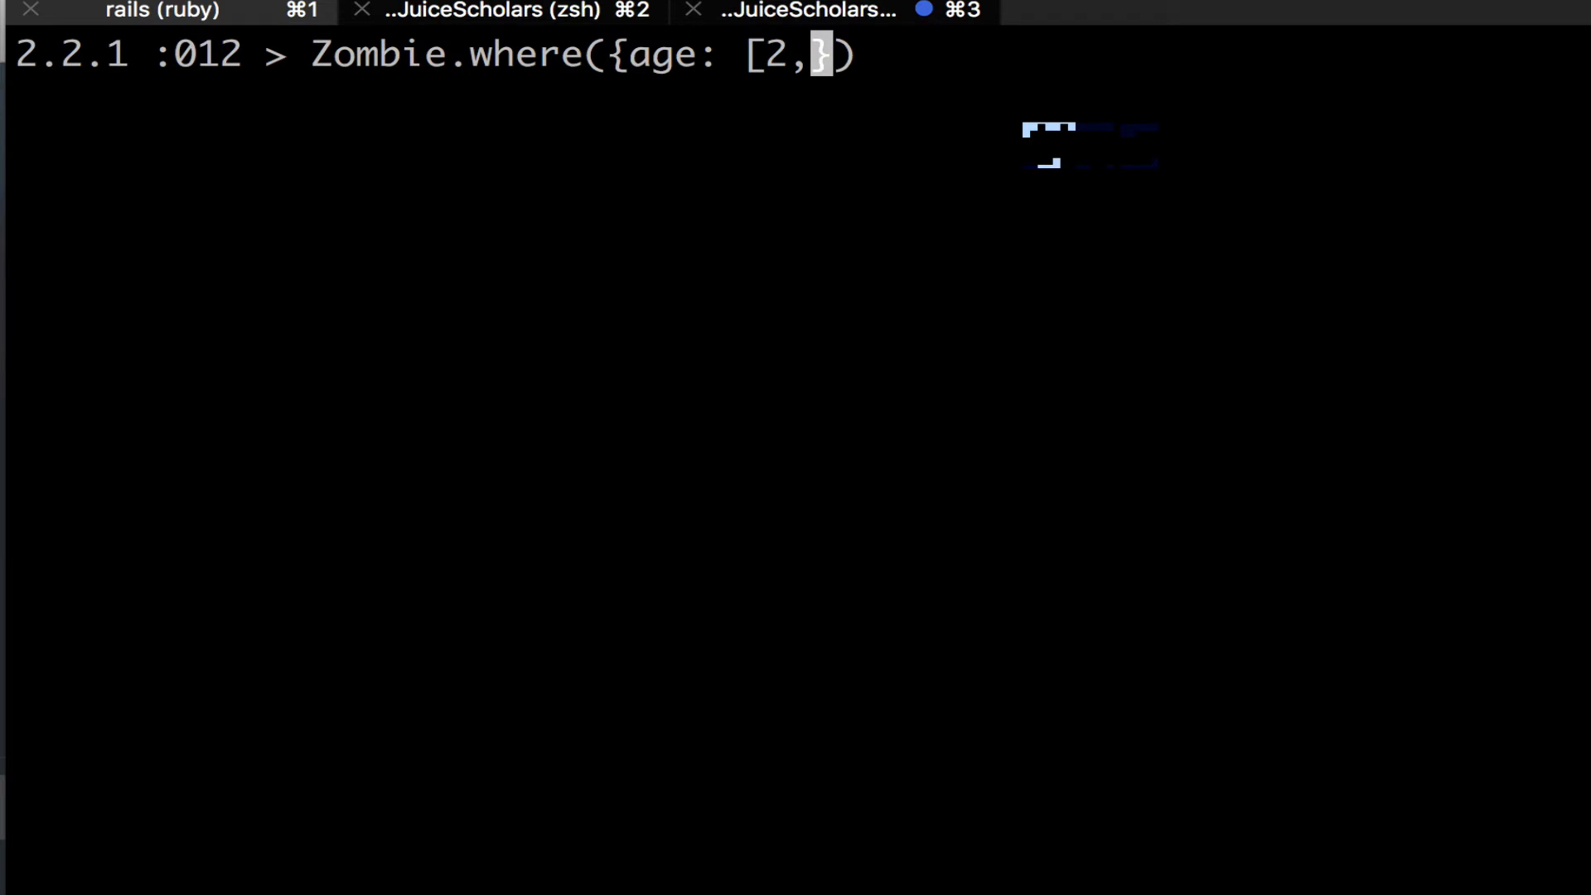
type("3")
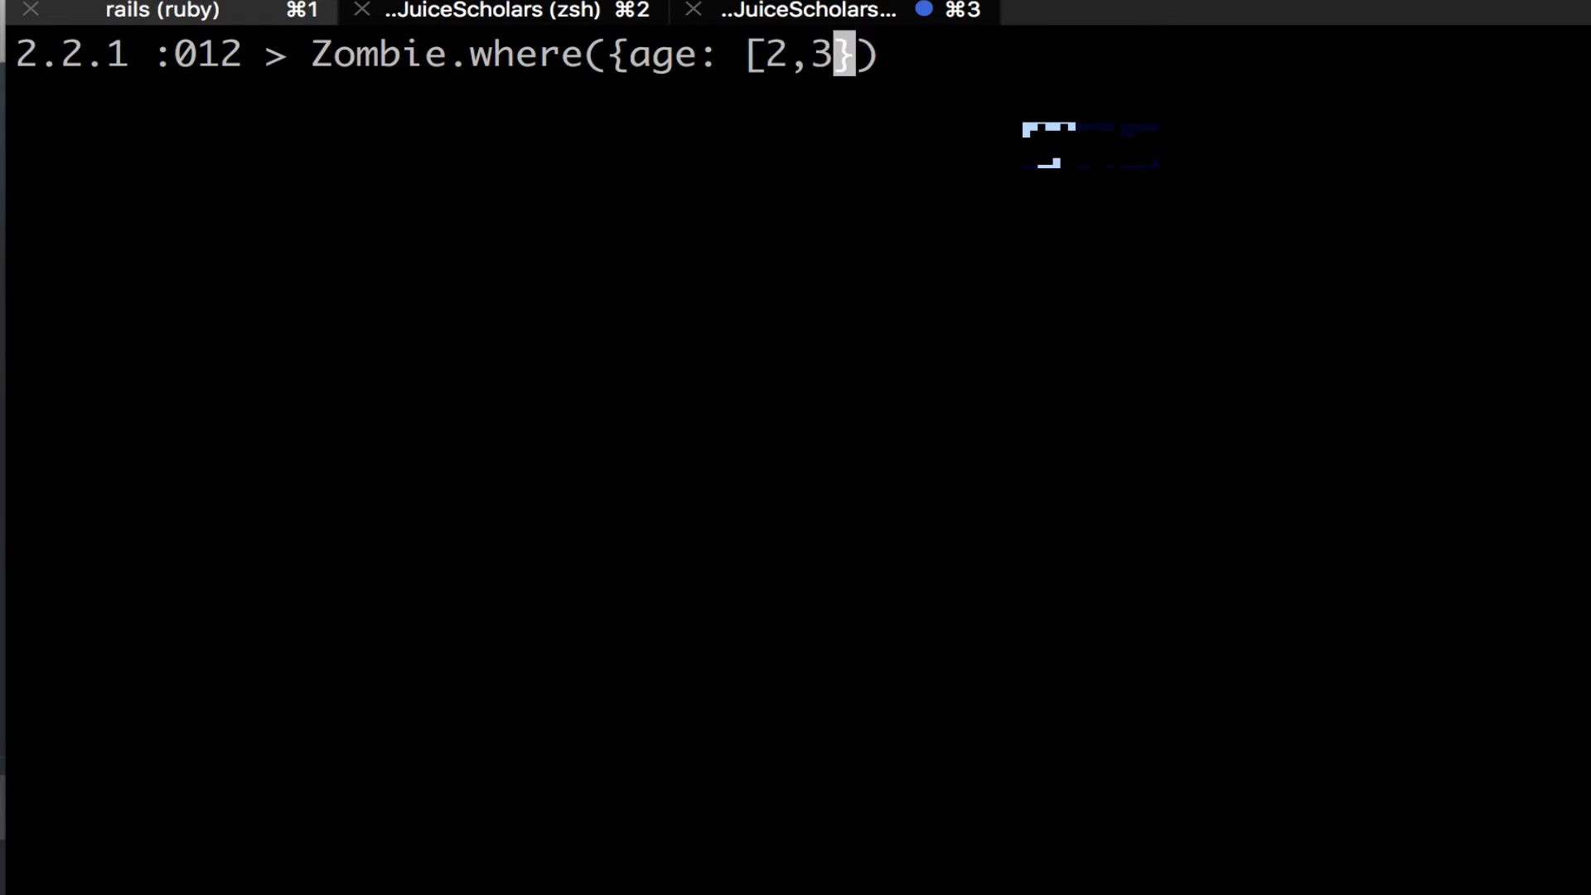
type("4 ,")
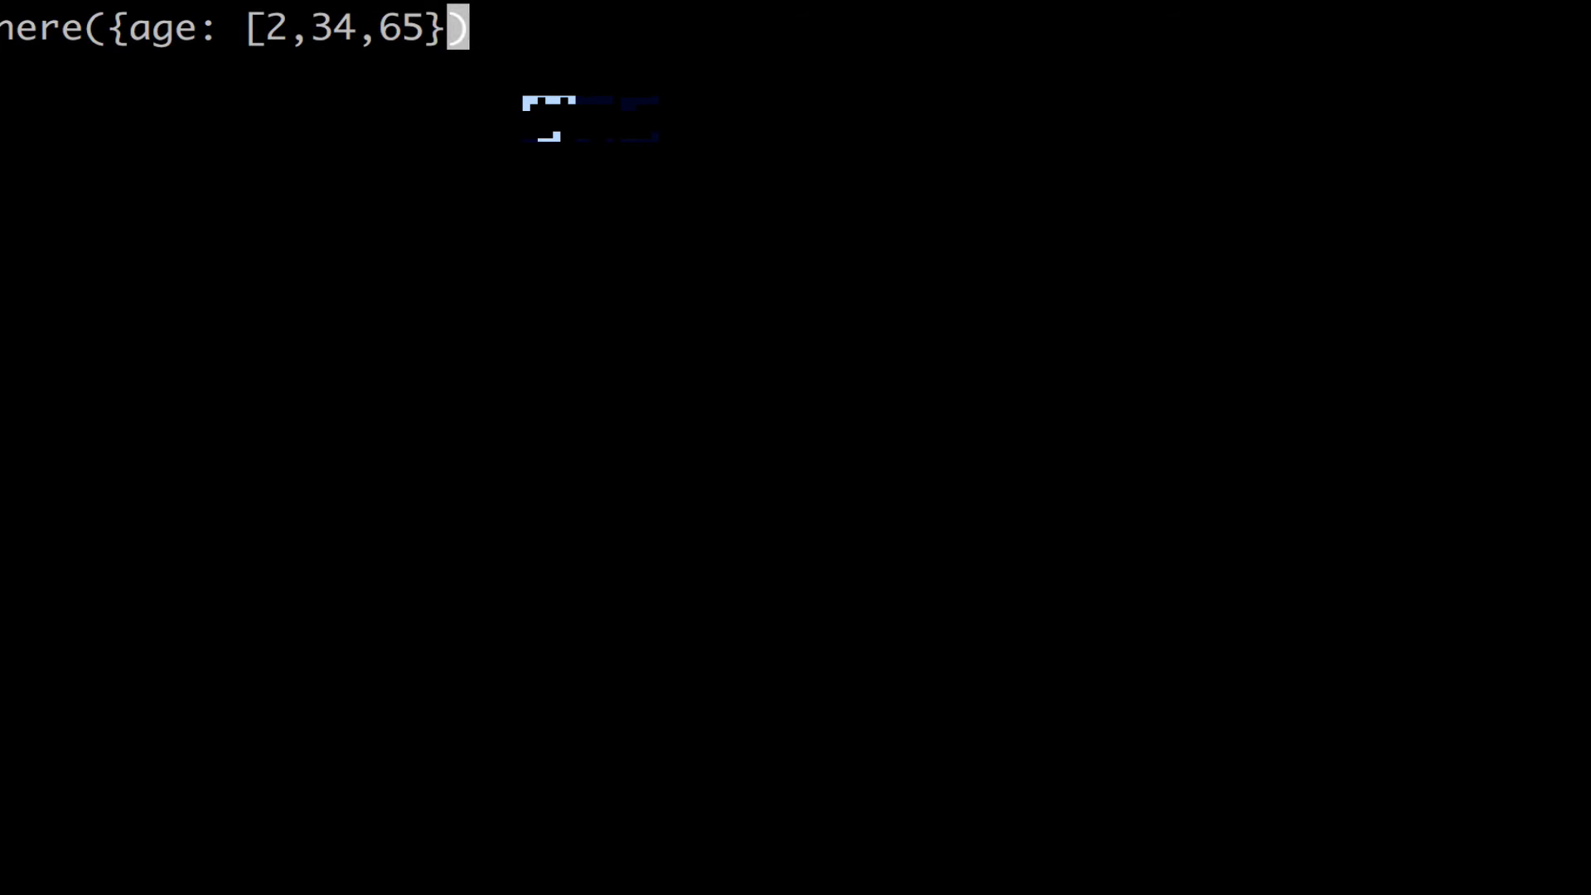
Execute the hash query, returning the zombies aged 34 and 65 via an IN clause
key("Return")
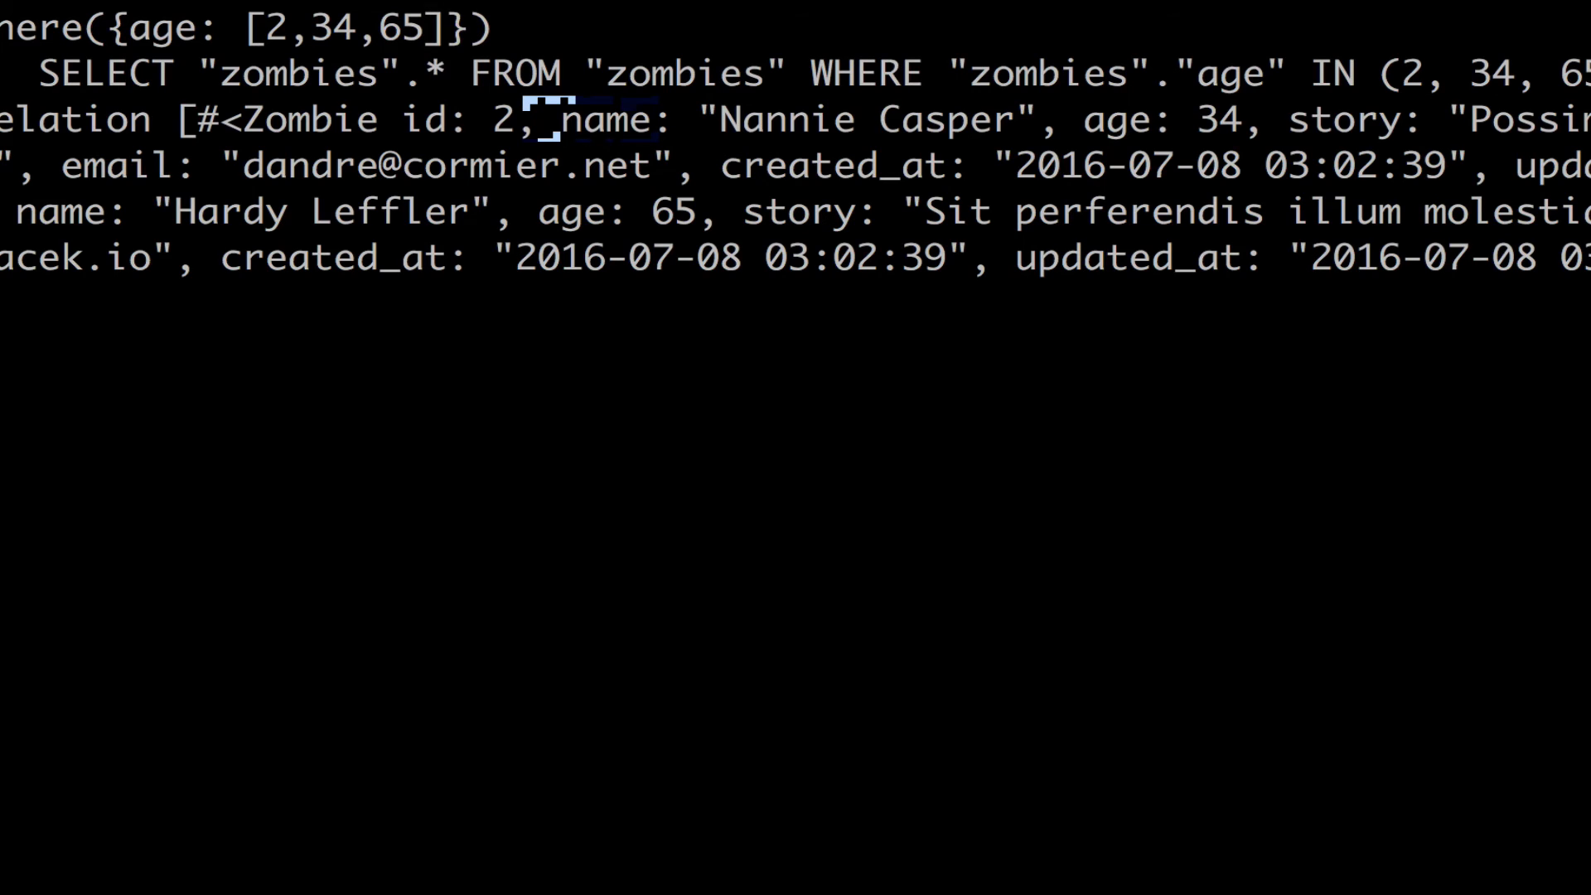
mouse_move(797, 173)
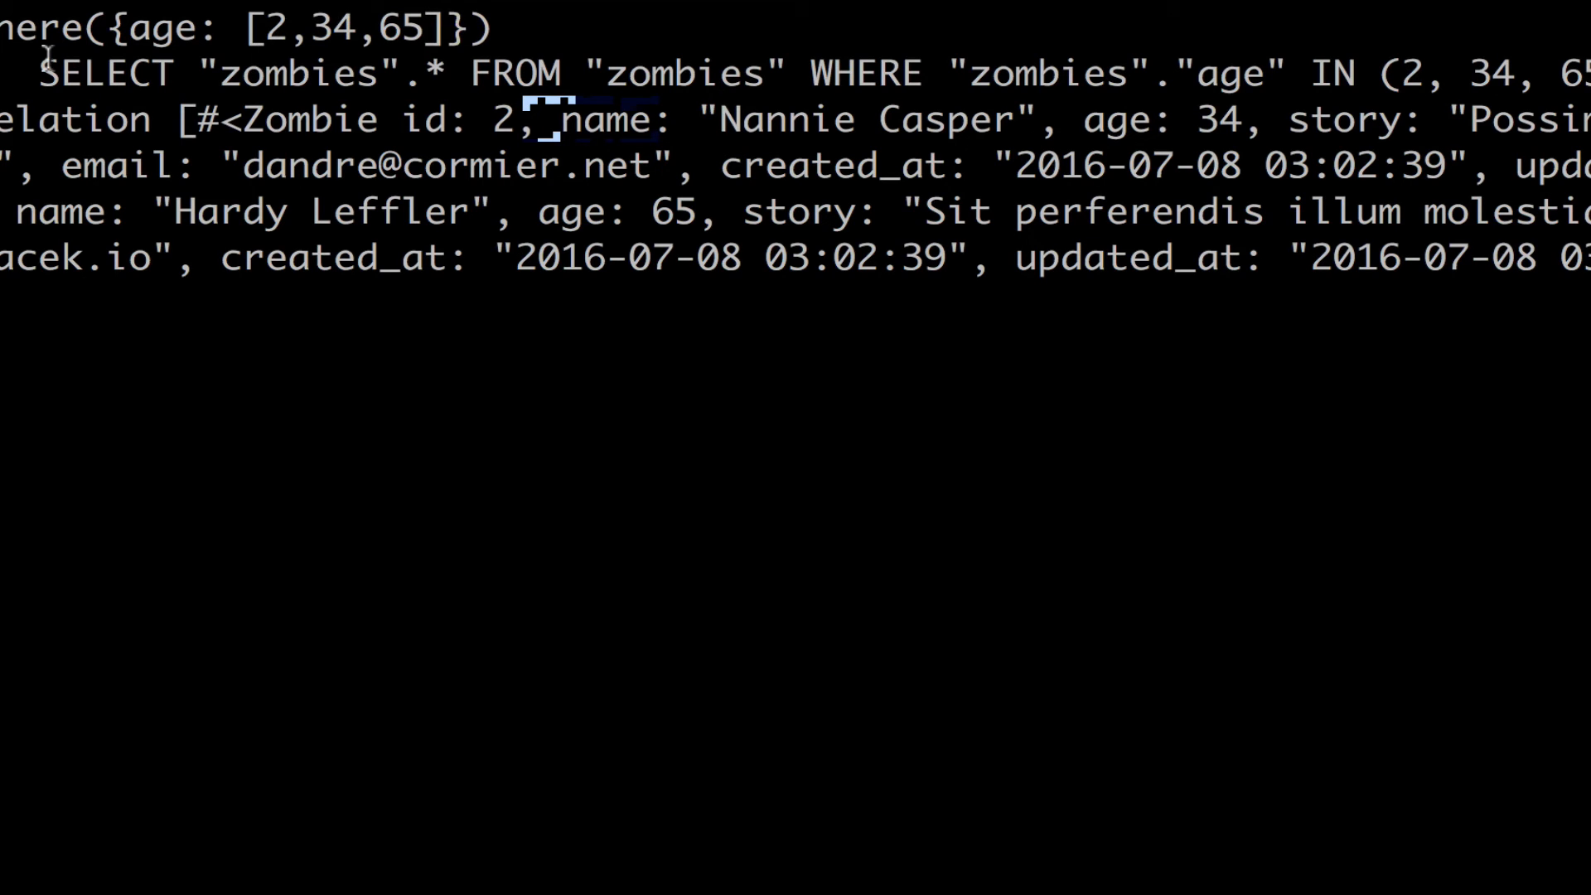
mouse_move(739, 73)
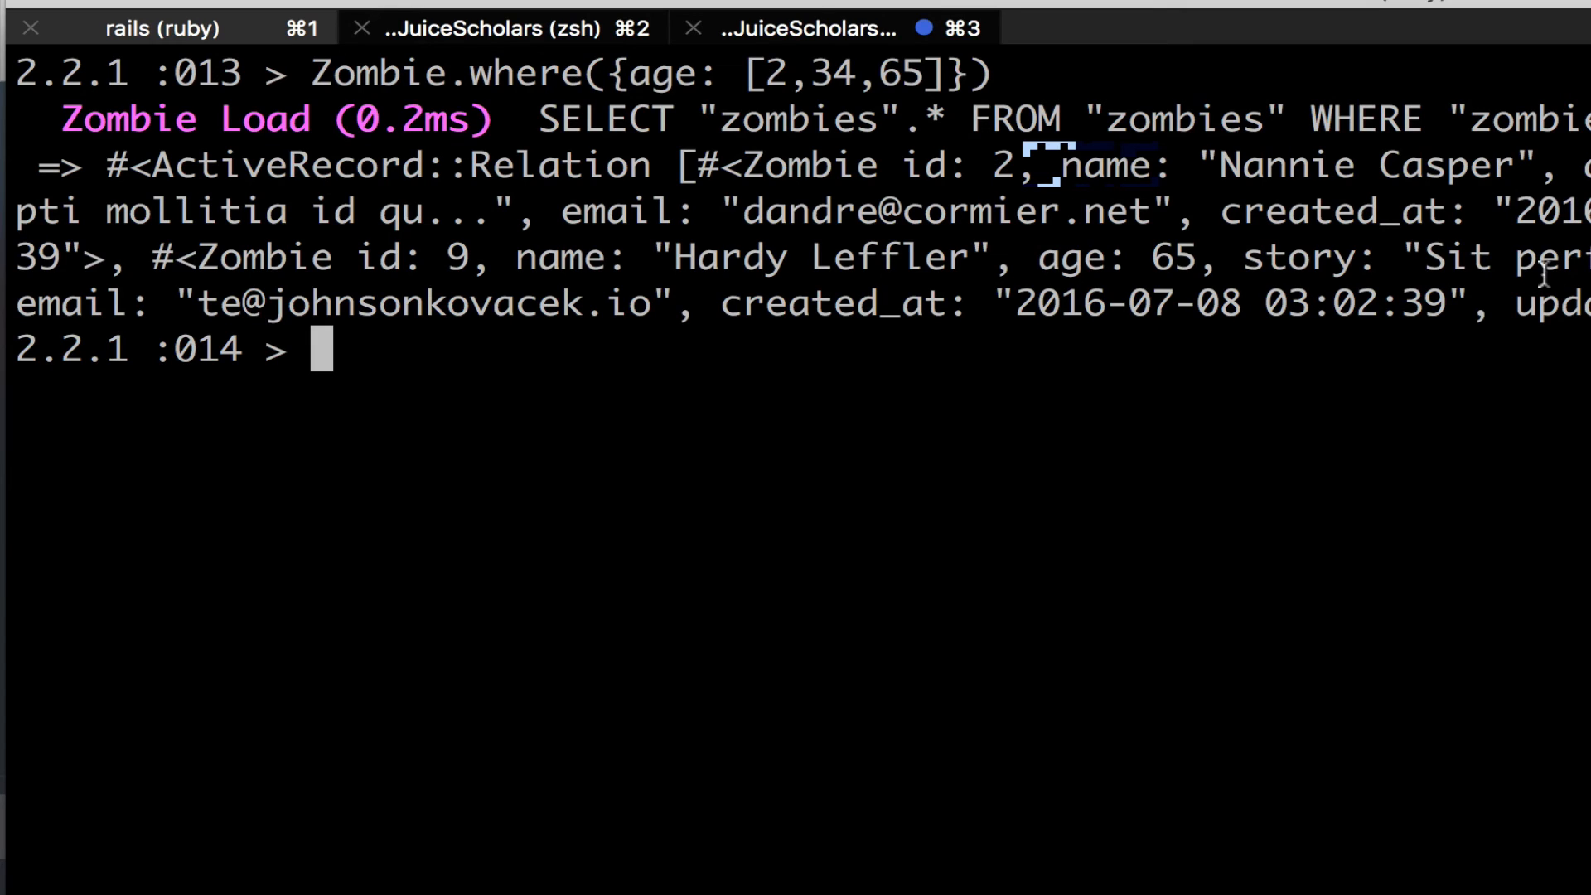
mouse_move(1124, 317)
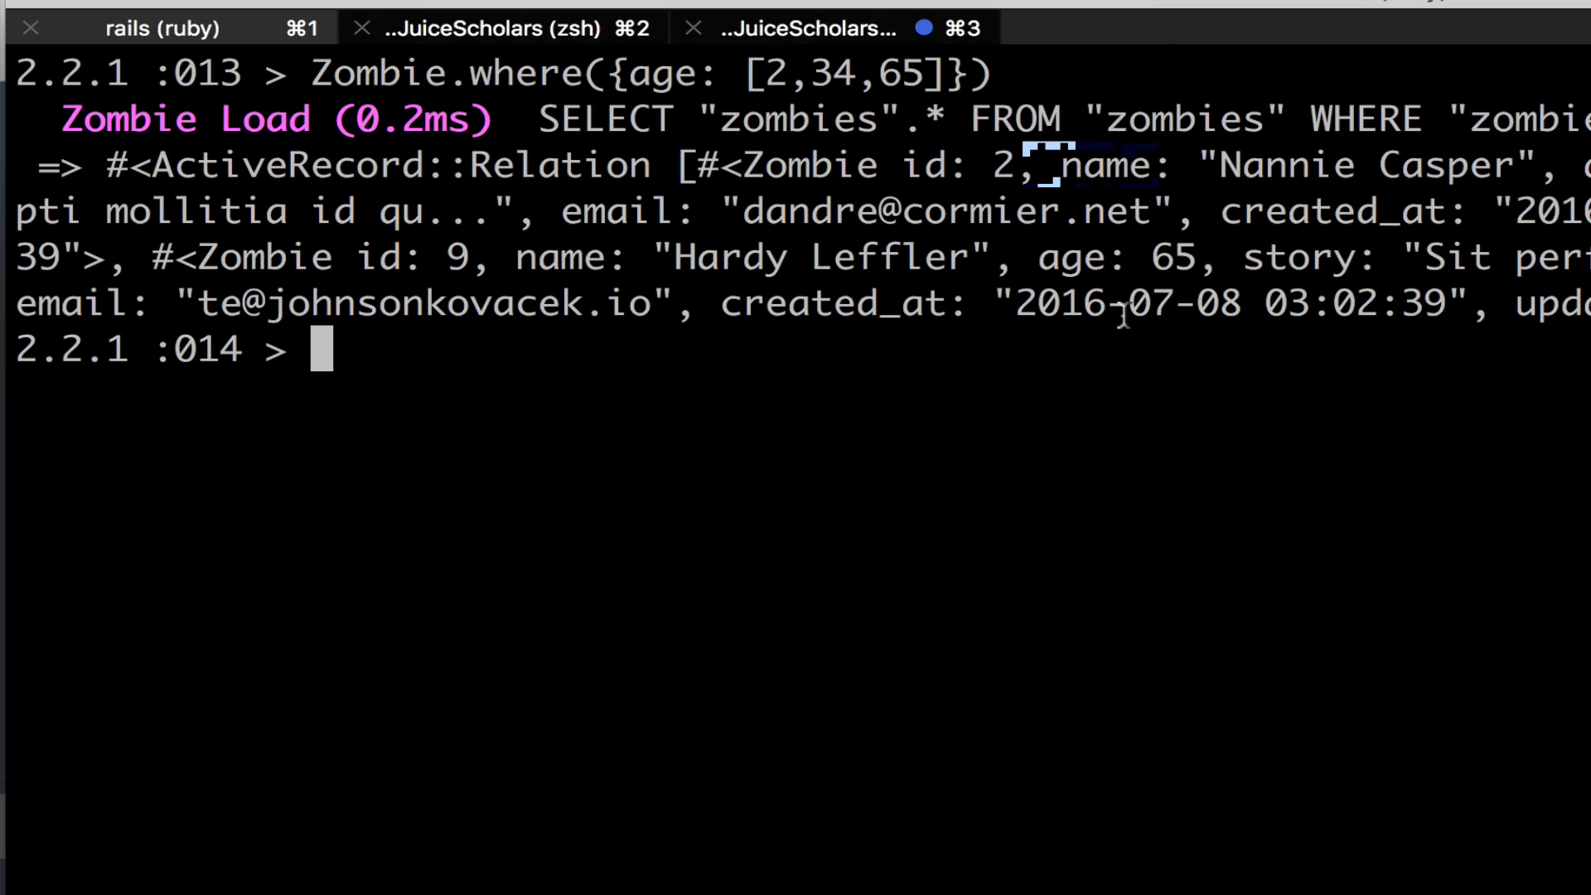